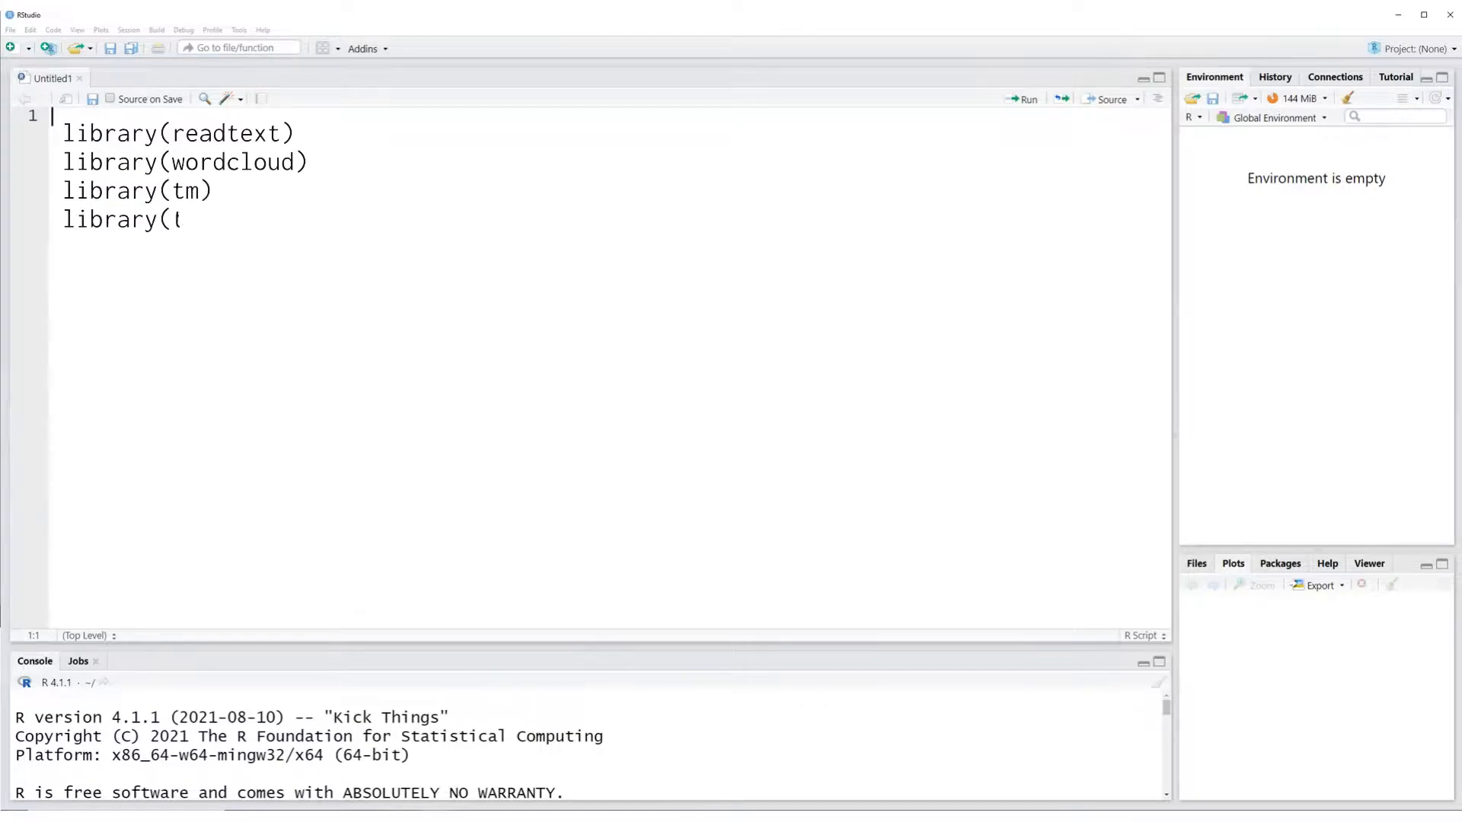
pyautogui.write('map)')
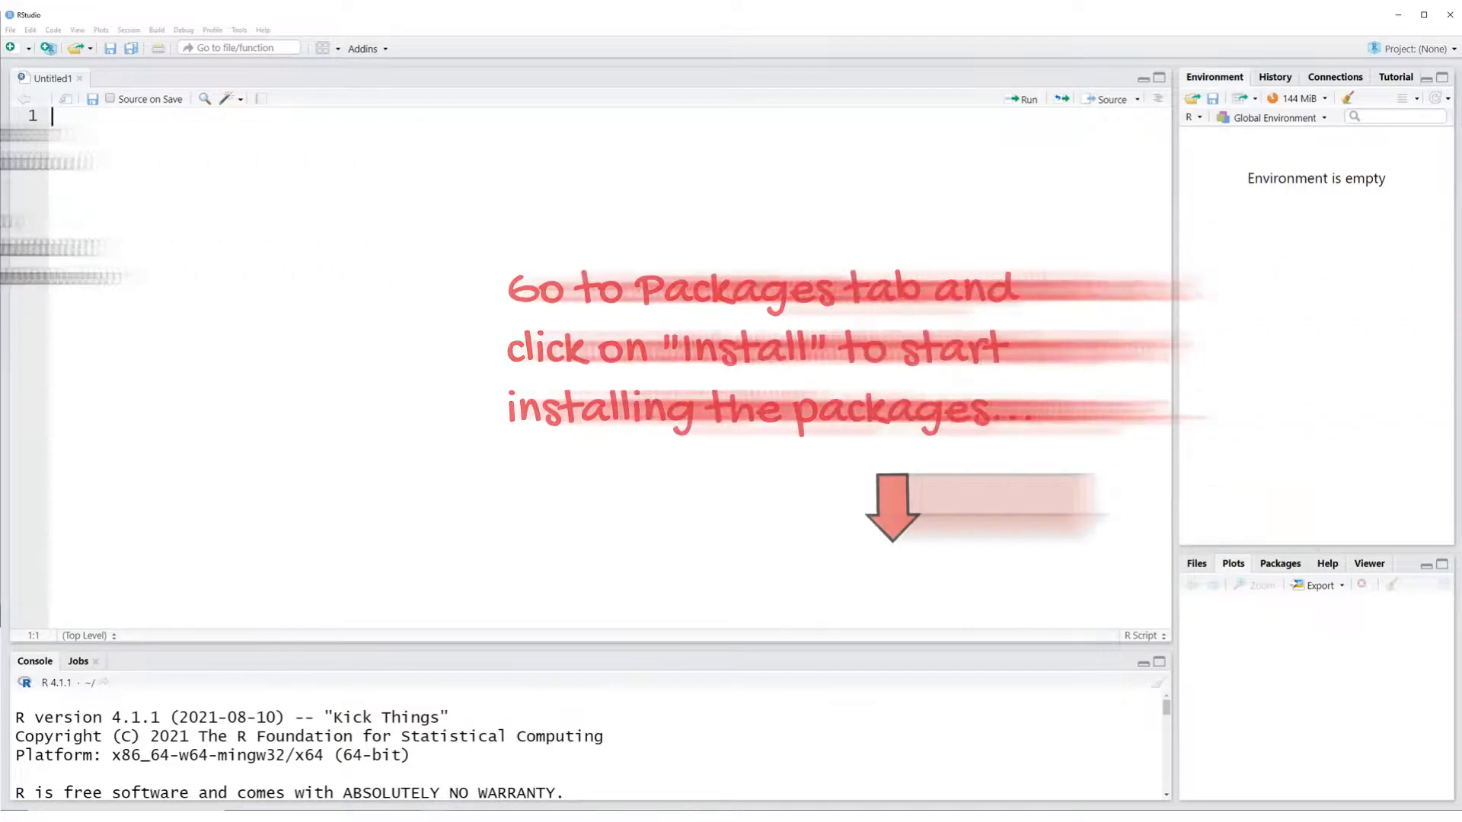
pyautogui.write('library(readtext)')
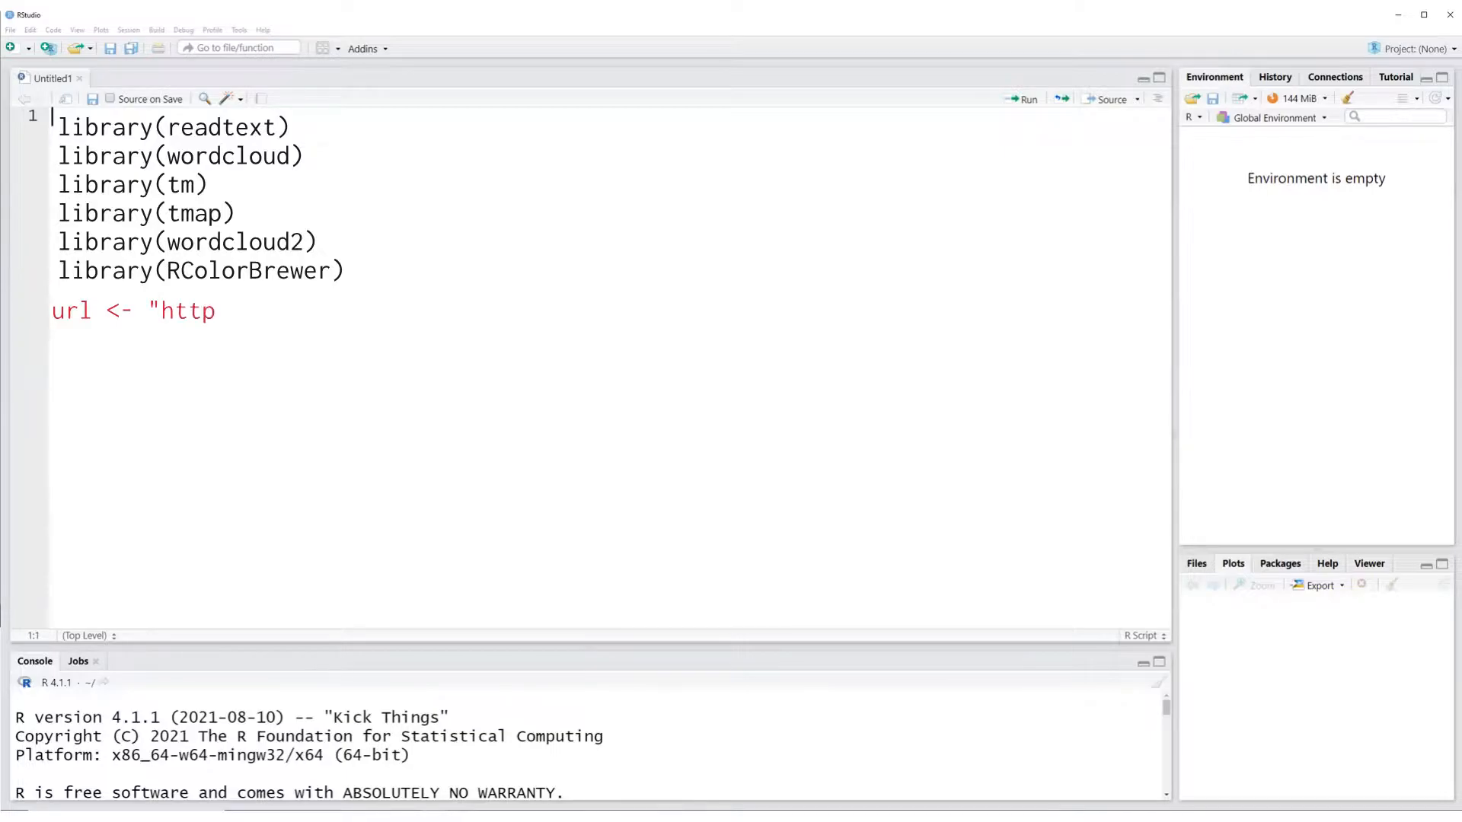
pyautogui.write('s://www.g')
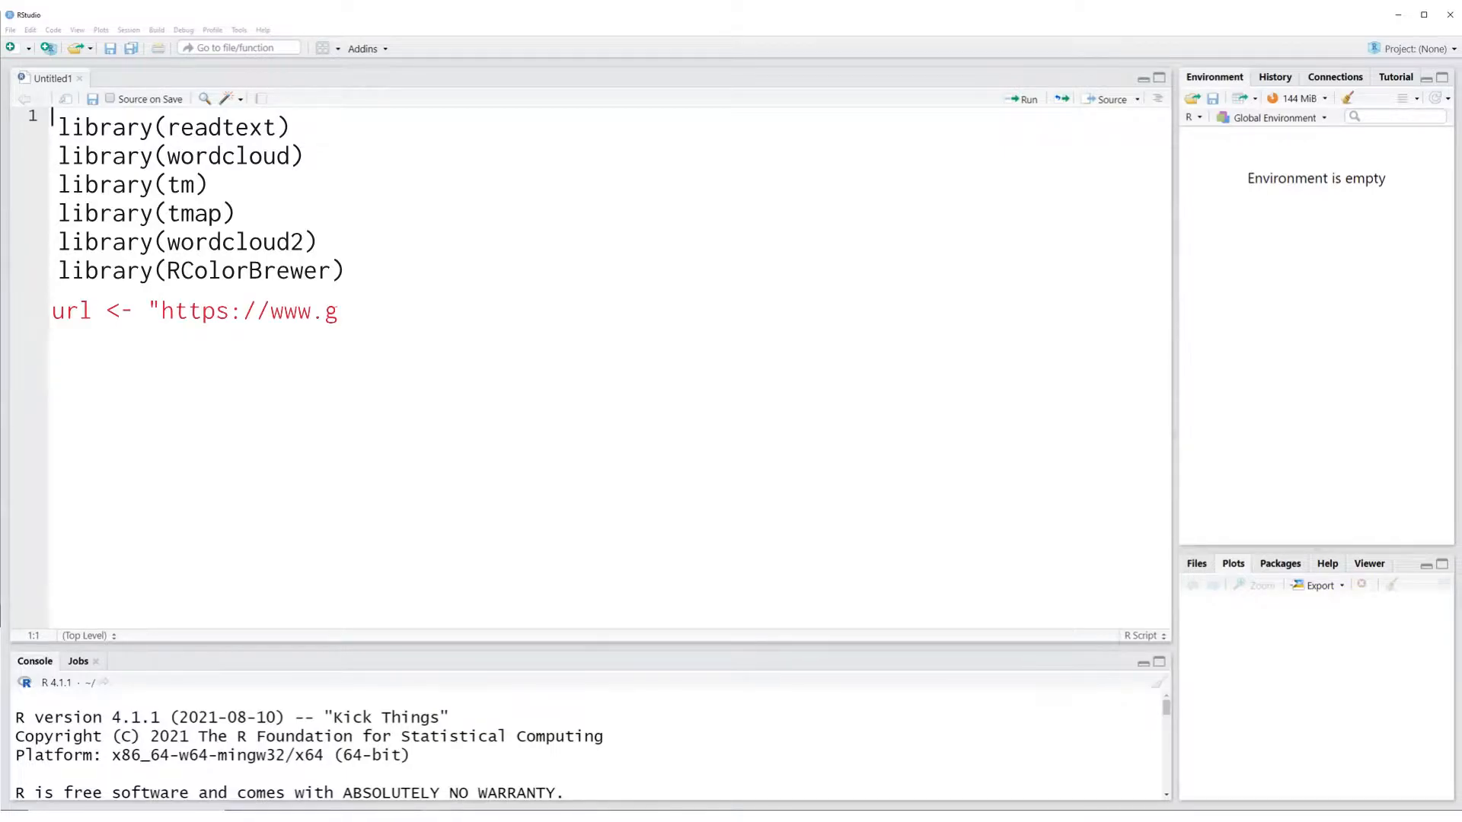
pyautogui.write('lobaltime')
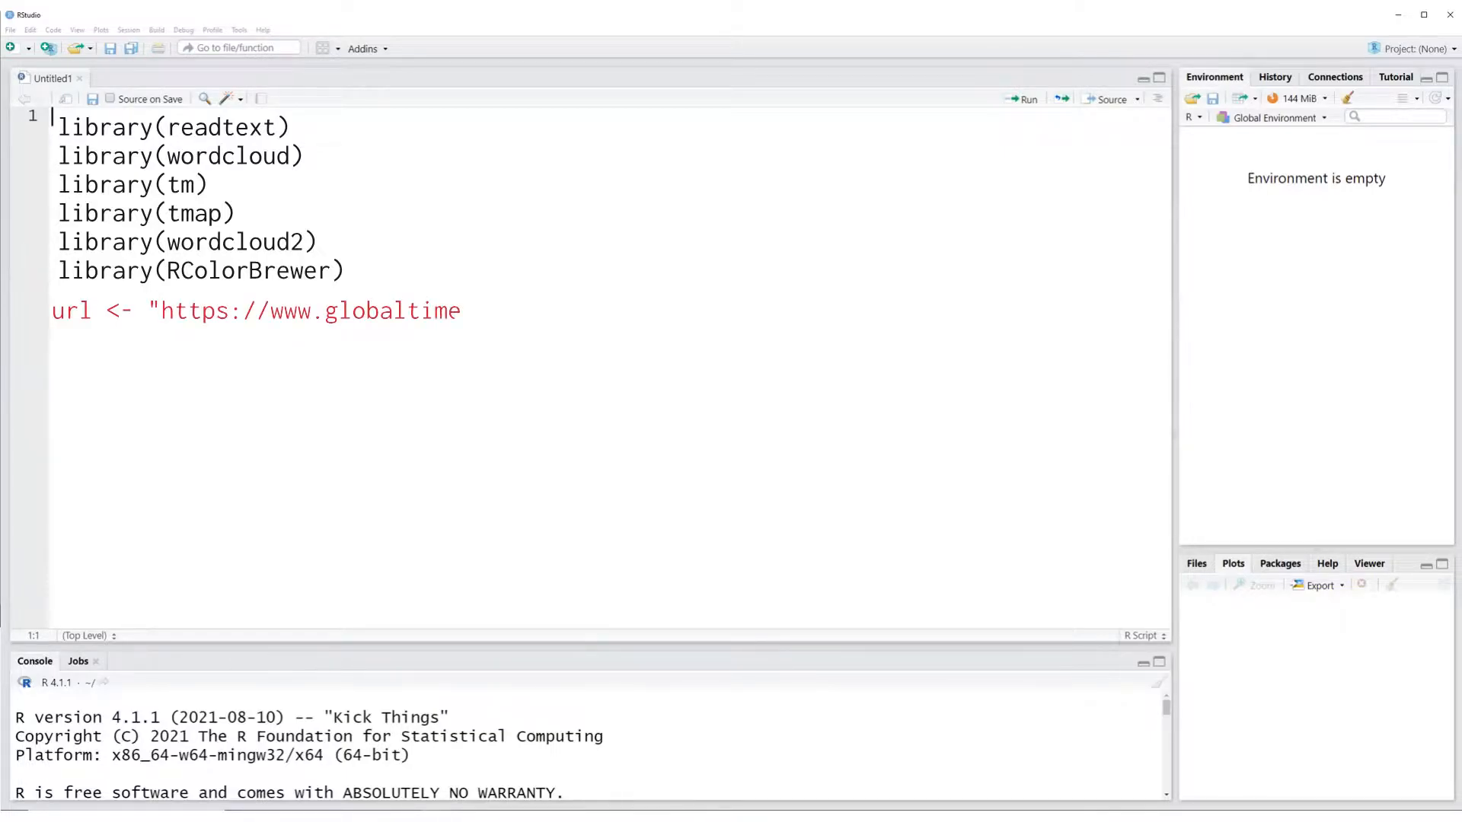
pyautogui.write('s.cn"')
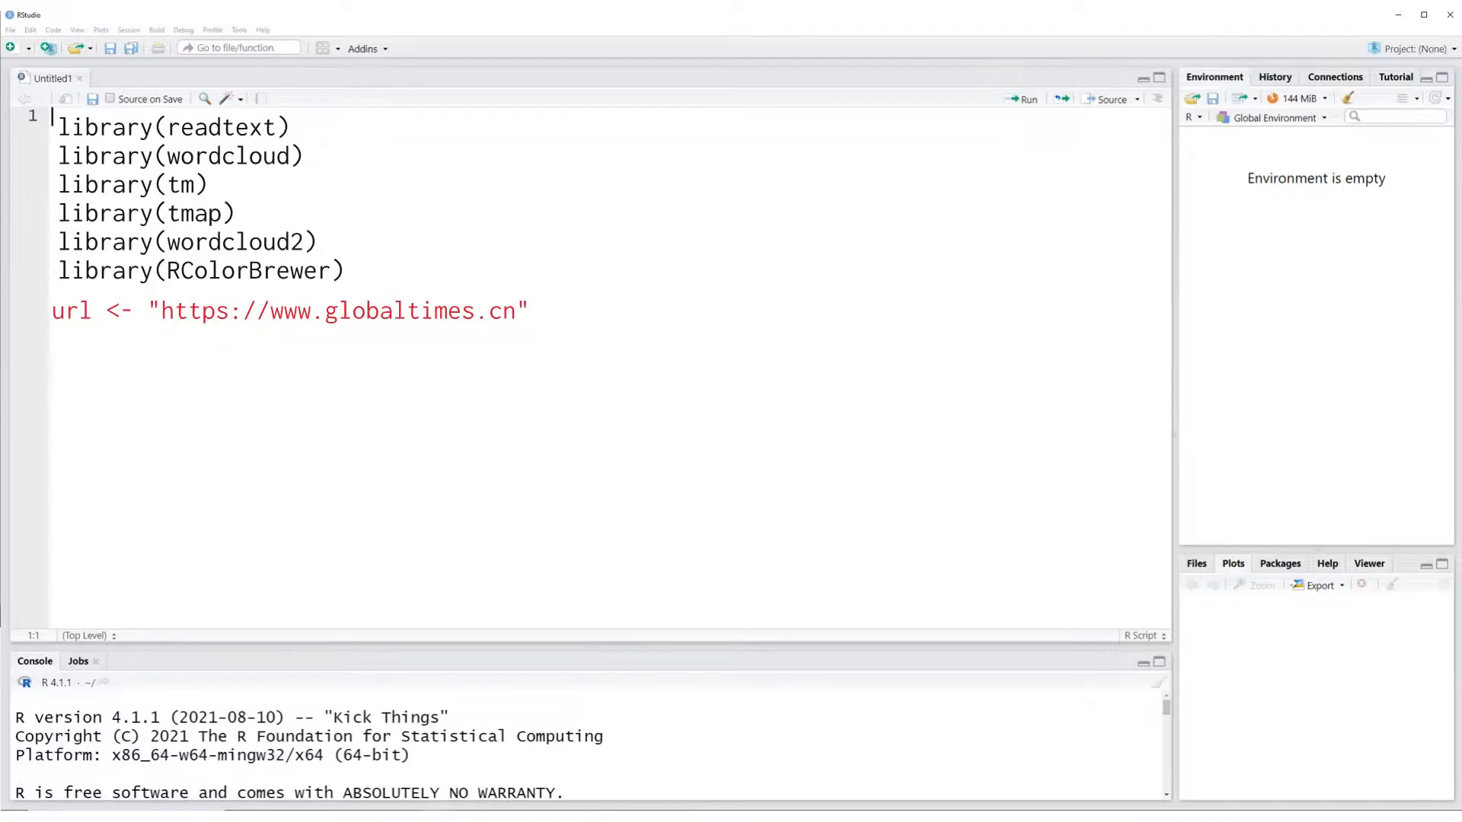
pyautogui.write('download.fil')
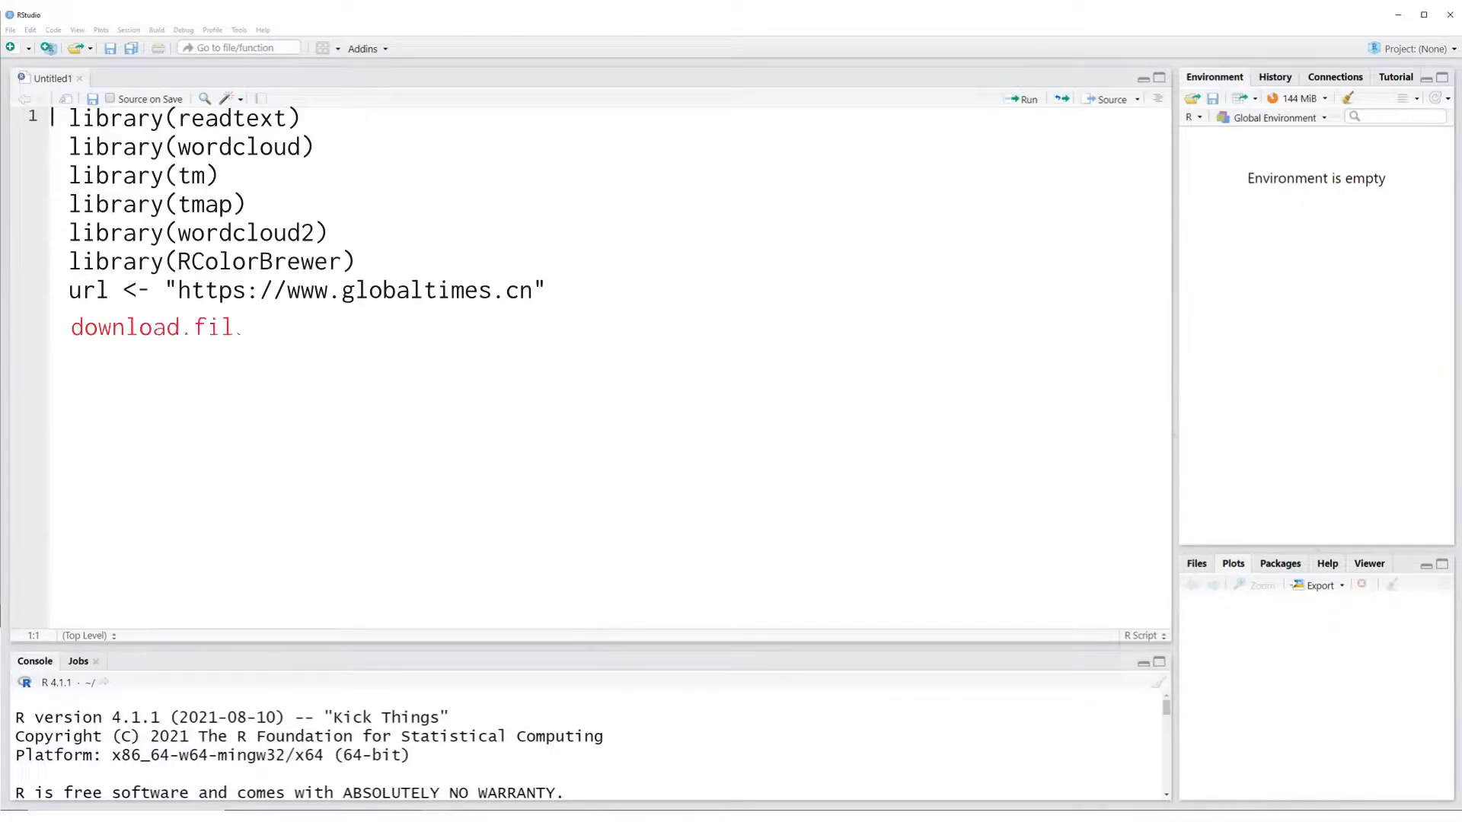
pyautogui.write('e( url, "e:/tmp/download')
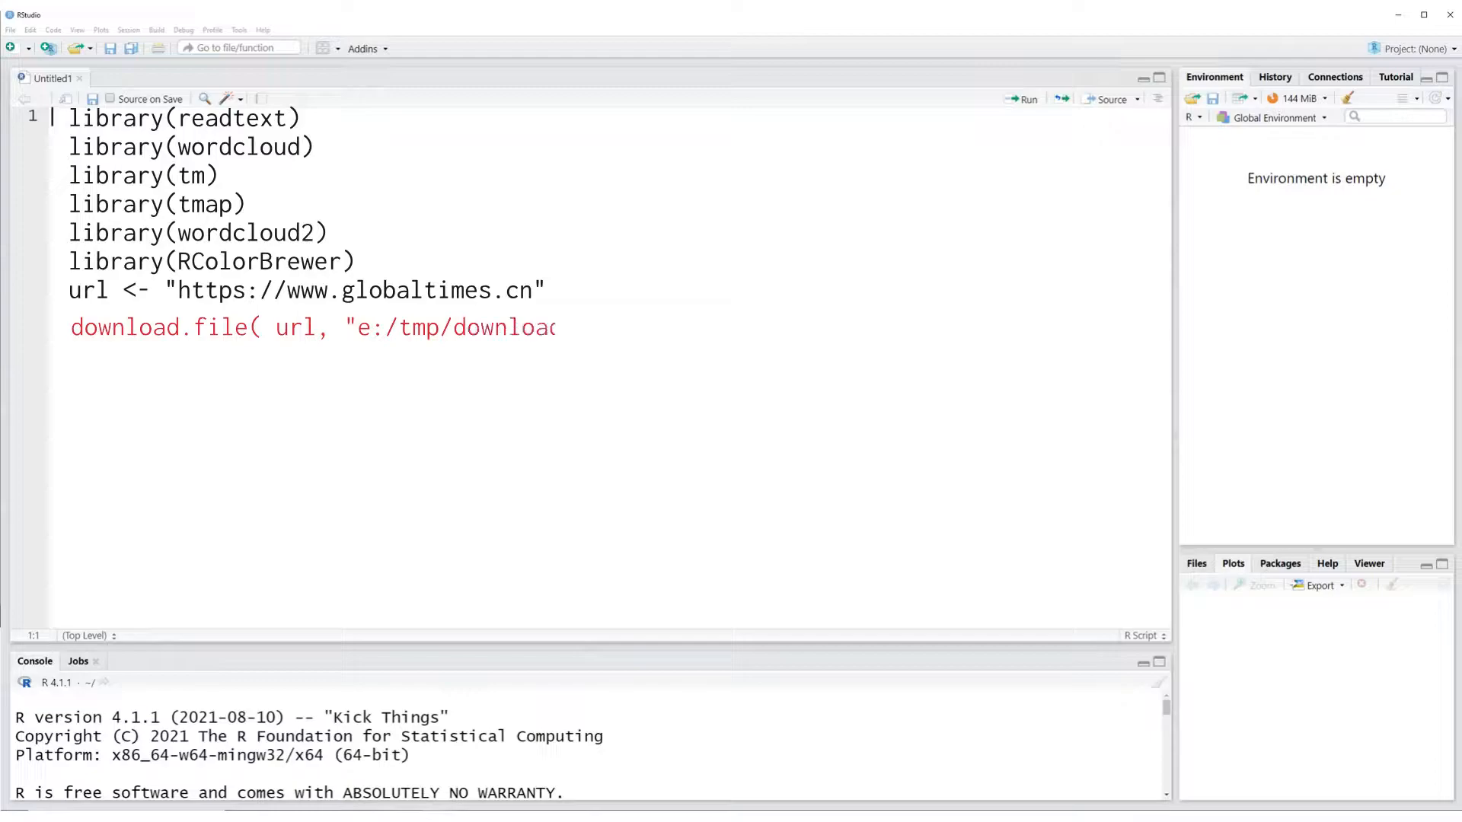
pyautogui.write('.html",  quiet = FALSE, mode = "w")')
pyautogui.write("rt <- readtext('e")
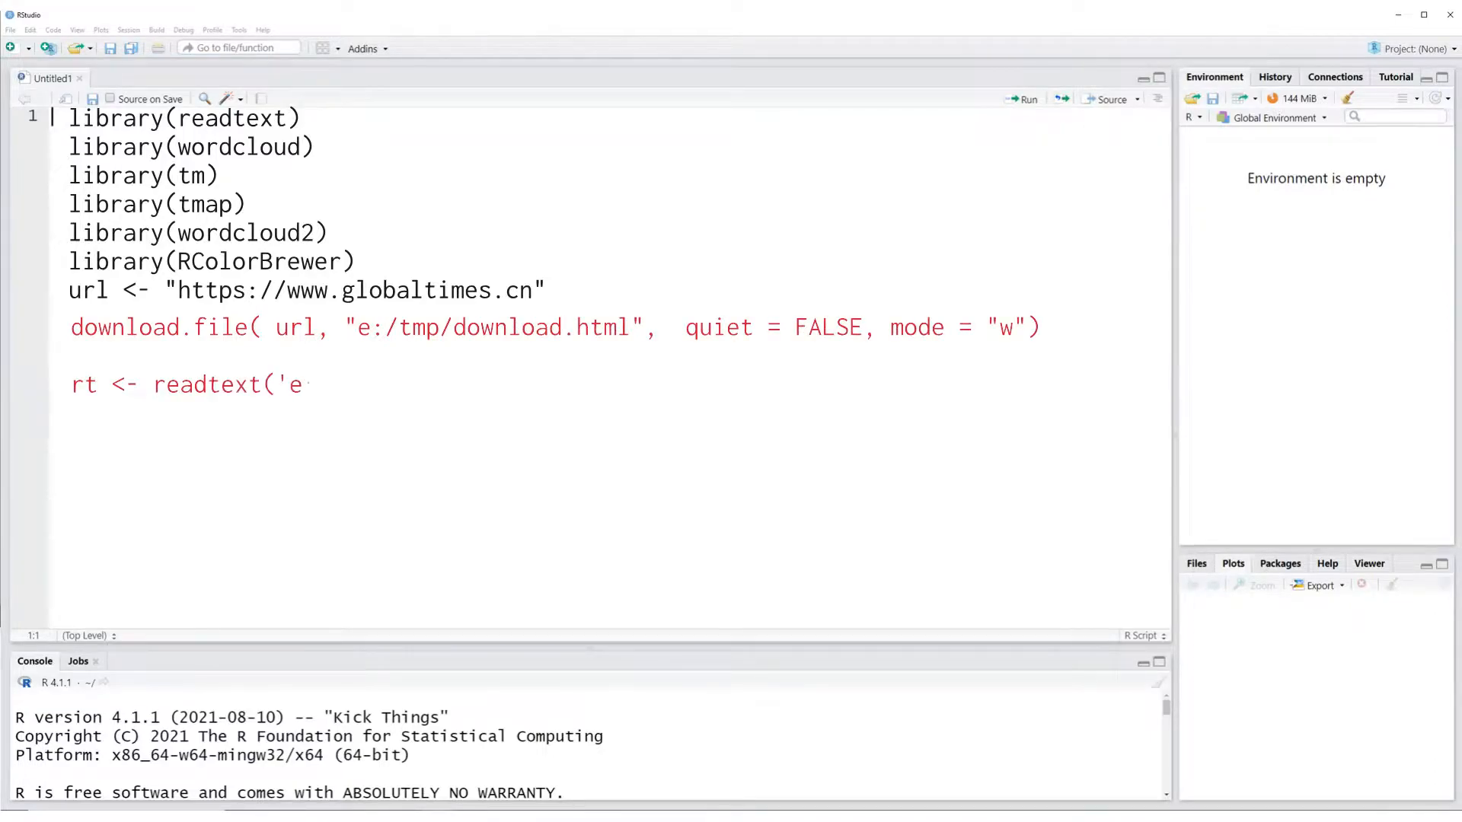
pyautogui.write(":/tmp/download.html')")
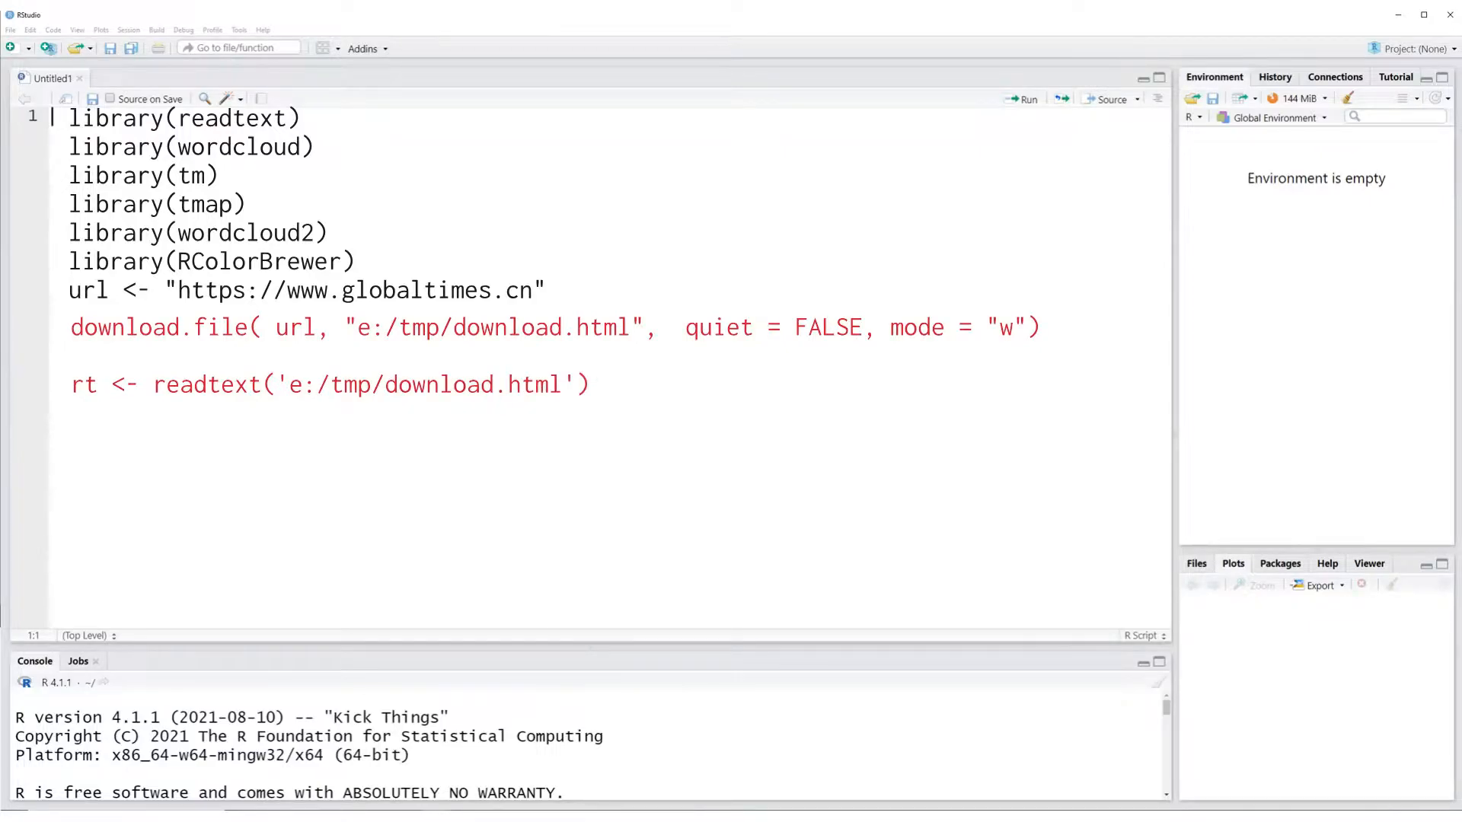
pyautogui.write('dc')
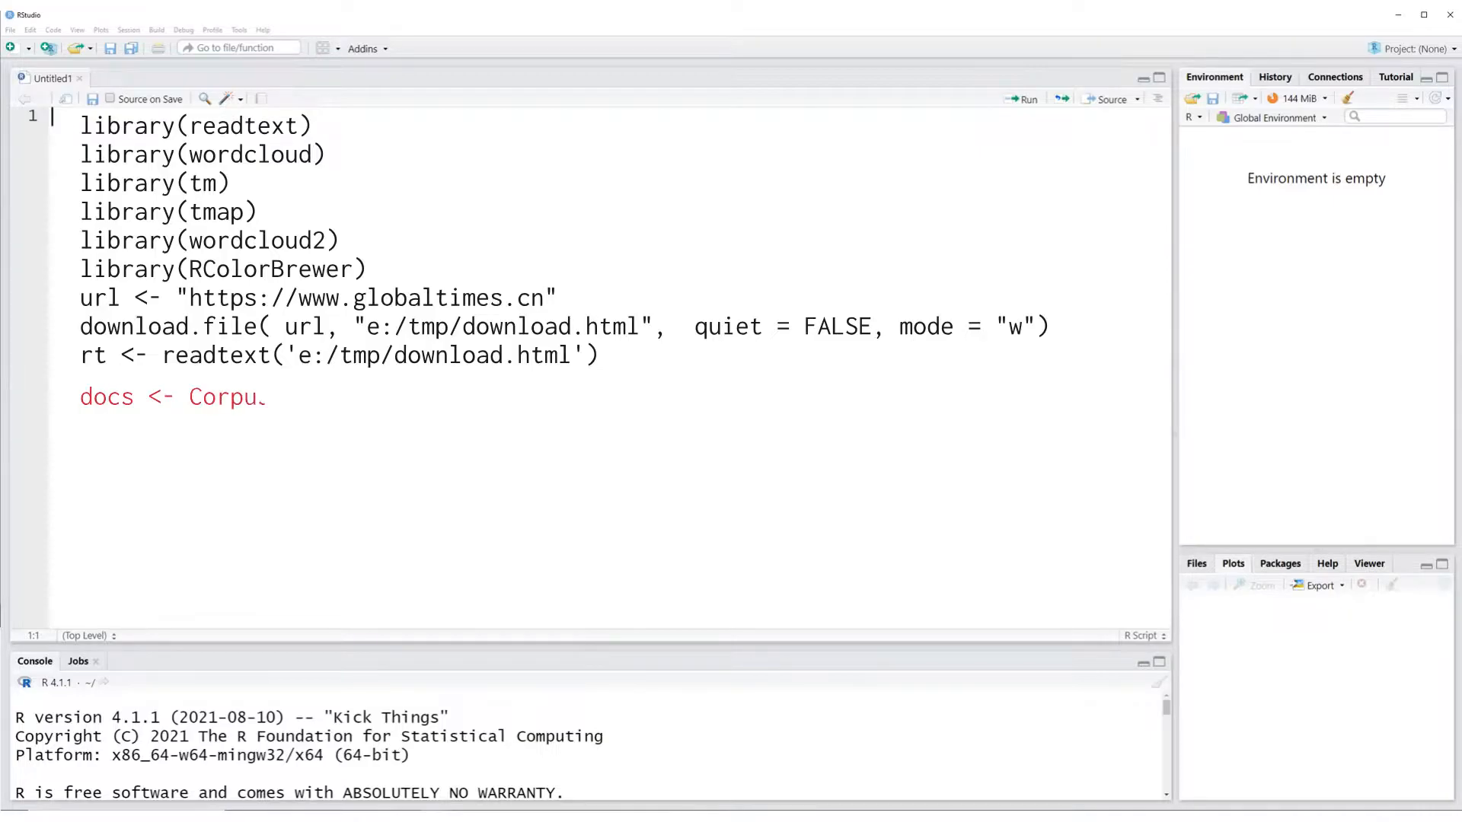
pyautogui.write('s(VectorSource(')
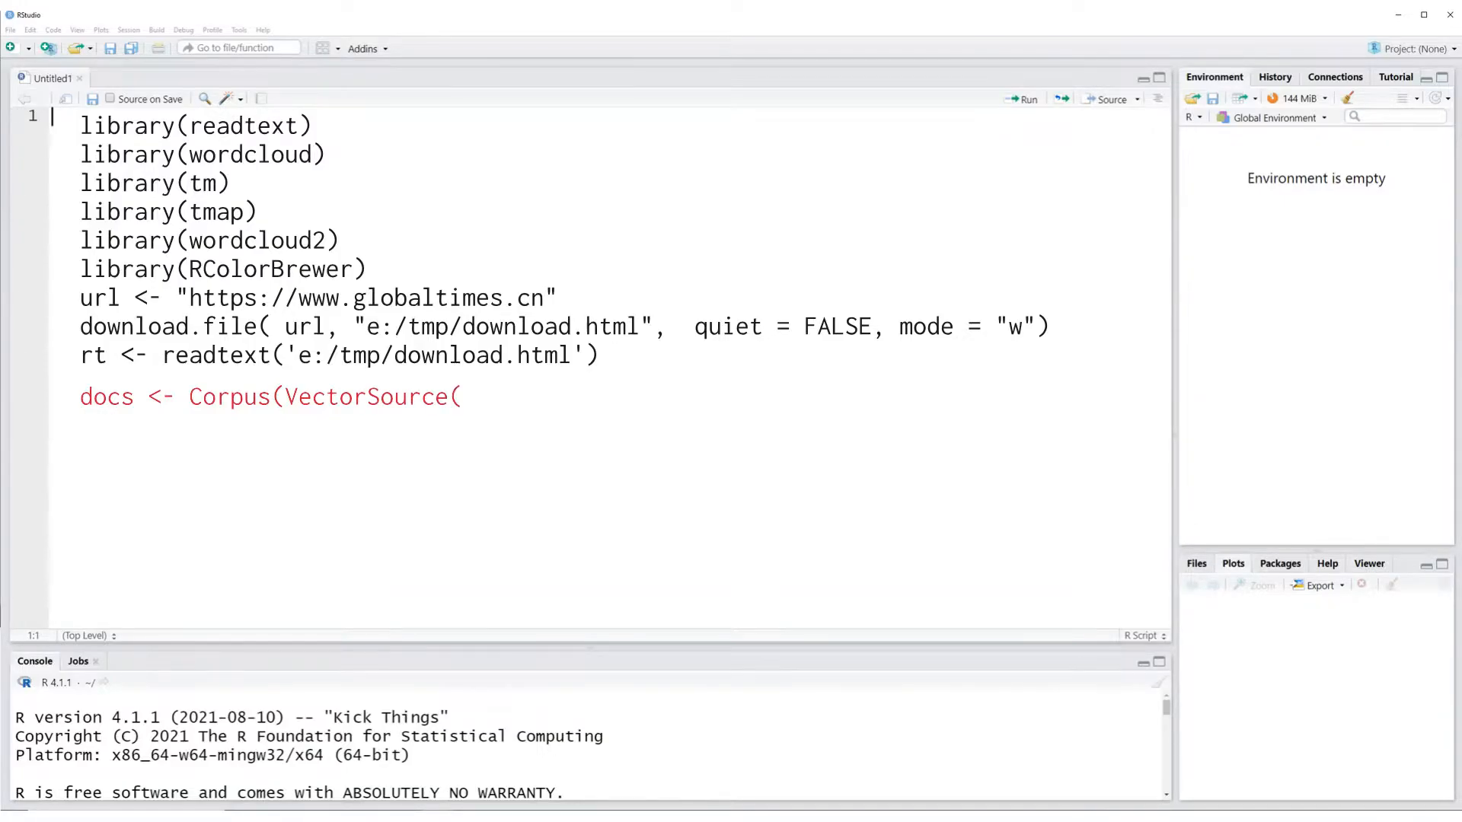
pyautogui.write('rt))')
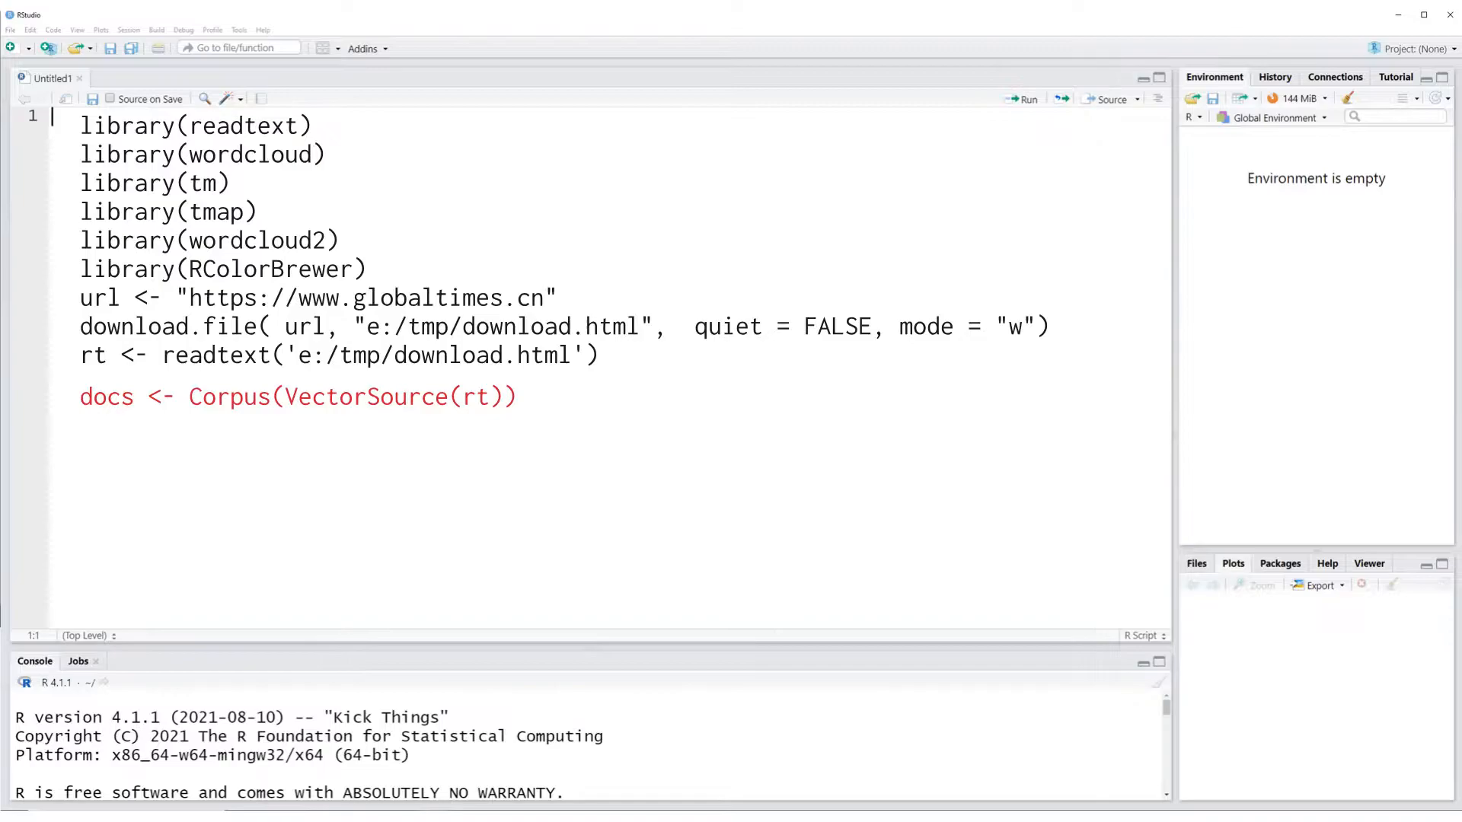
pyautogui.write('# Convert the text to lower case')
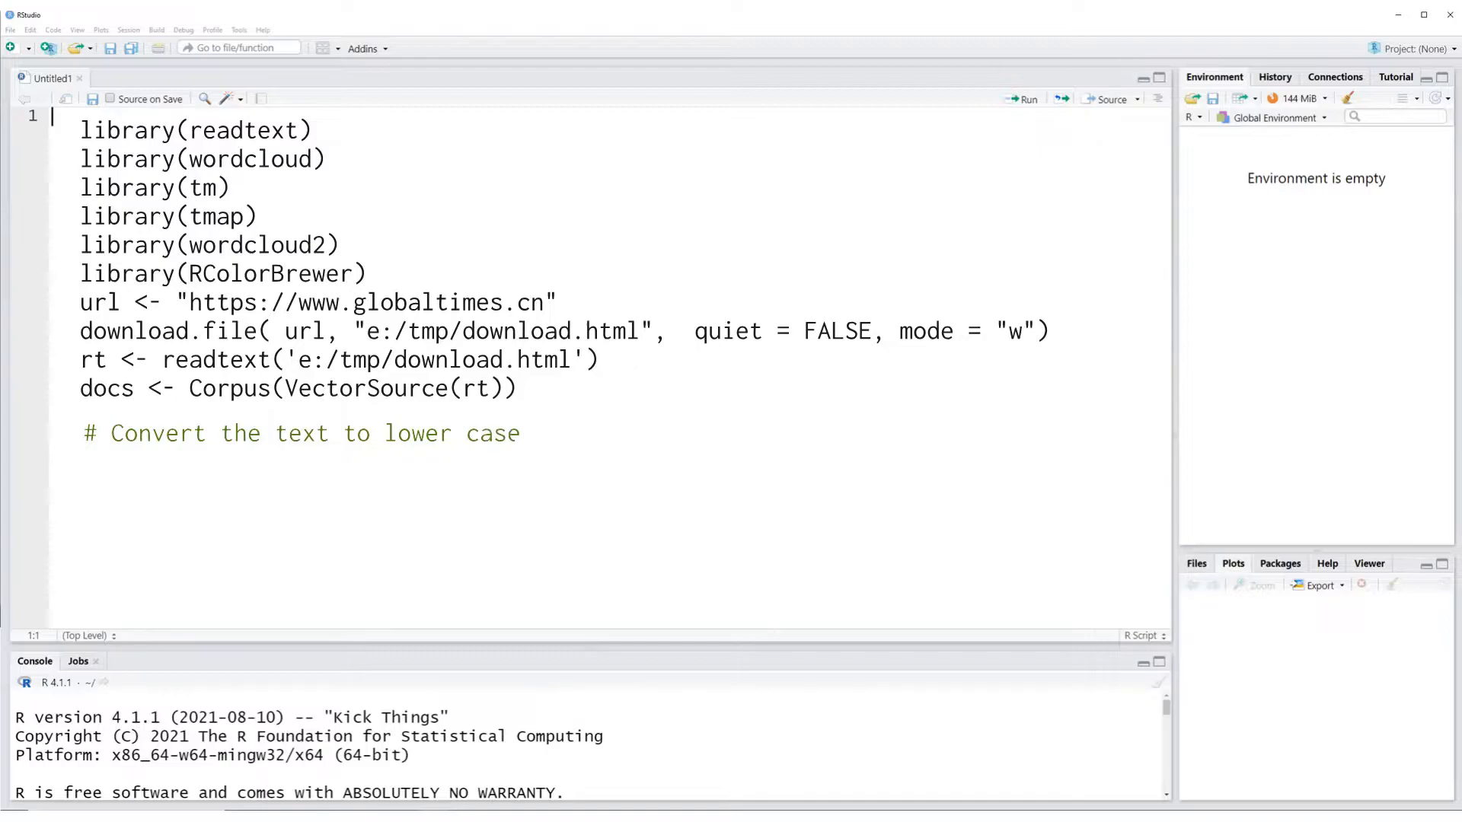
pyautogui.write('docs <- tm_map(docs, content_trans')
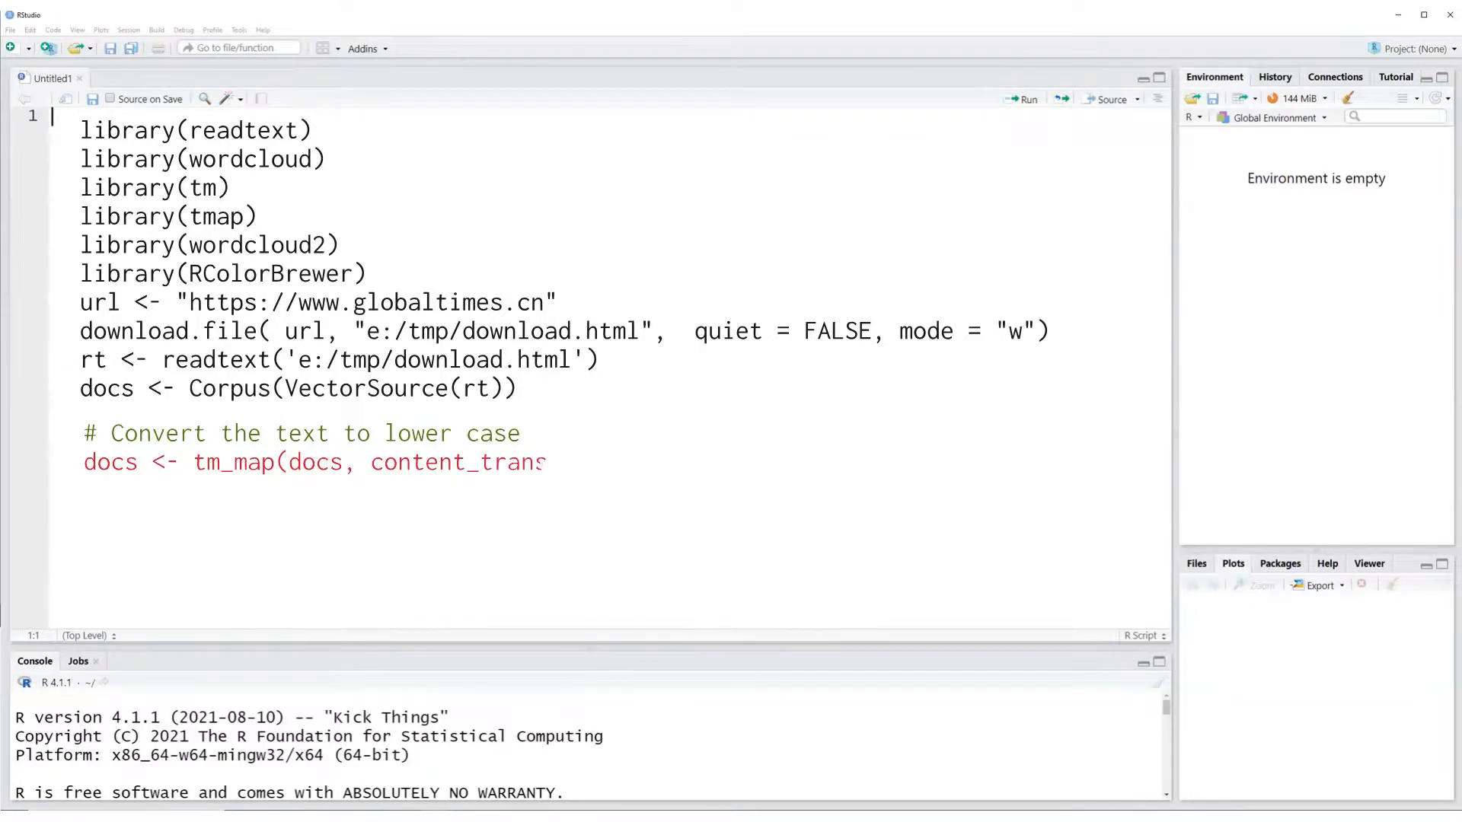
pyautogui.write('former(tolower))')
pyautogui.write('docs <- tm_map(docs, remove')
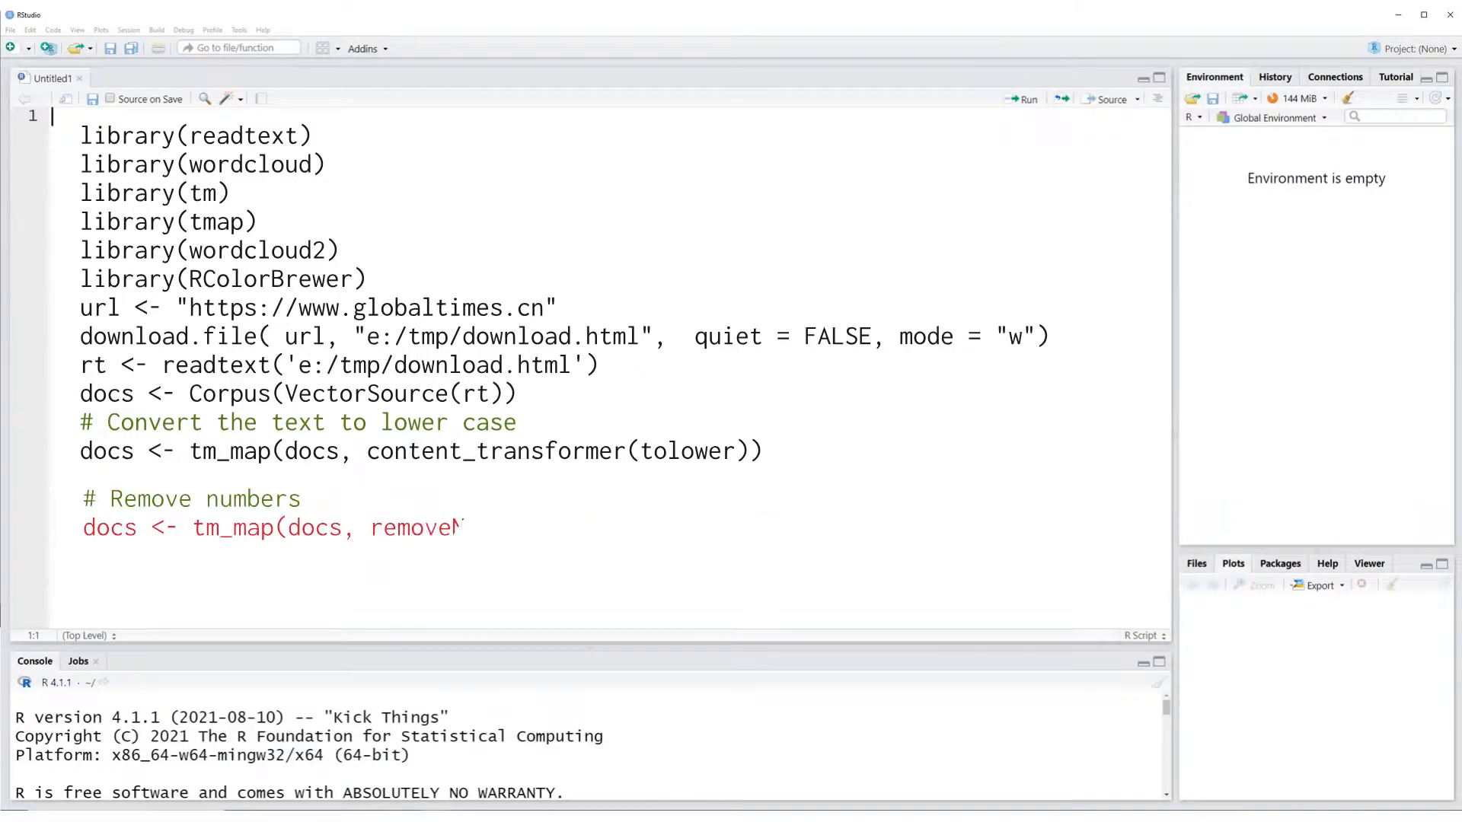
pyautogui.write('Numbers)')
pyautogui.write('# Remove punctu')
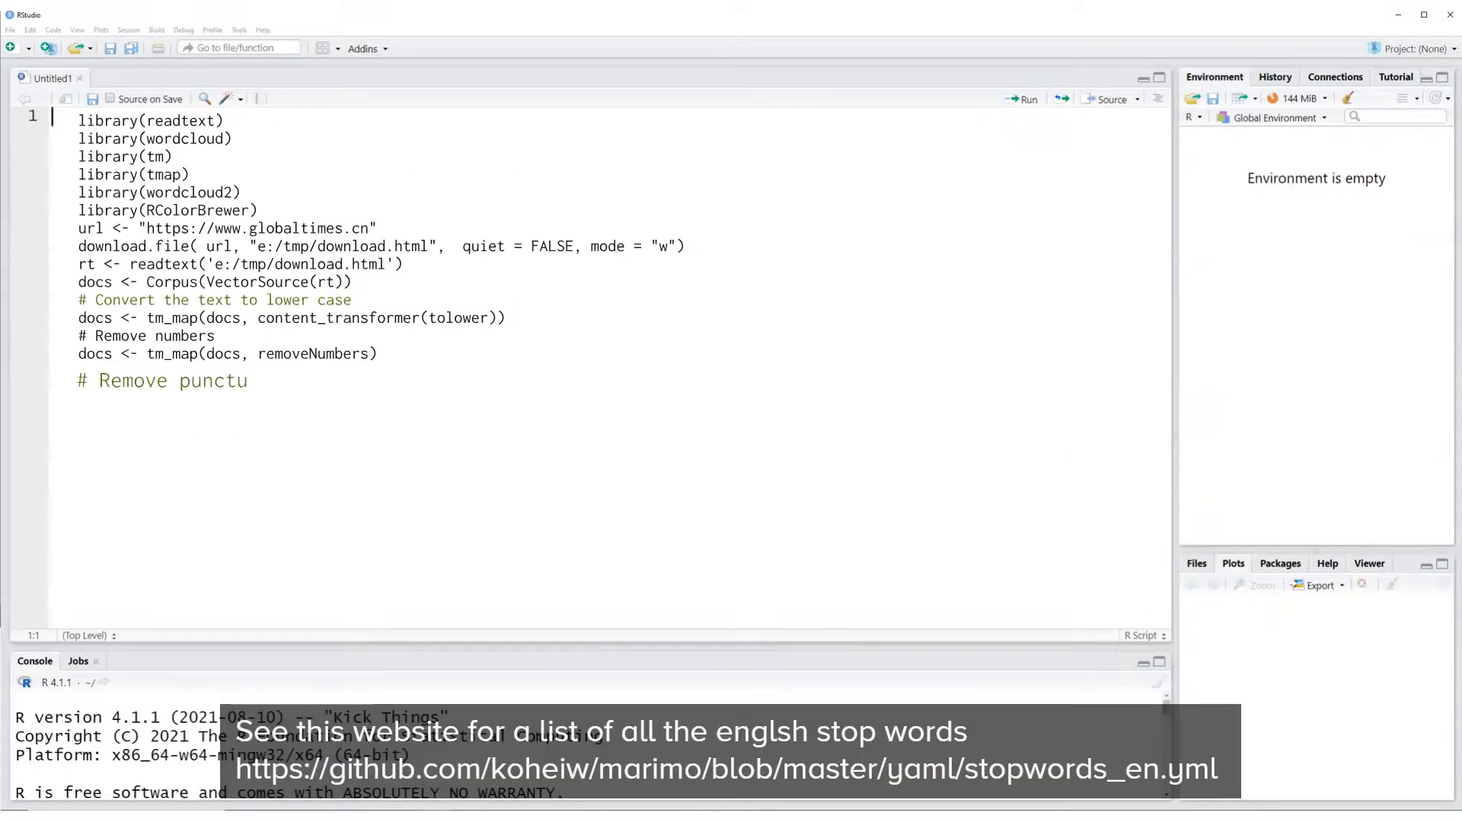
pyautogui.write('ations')
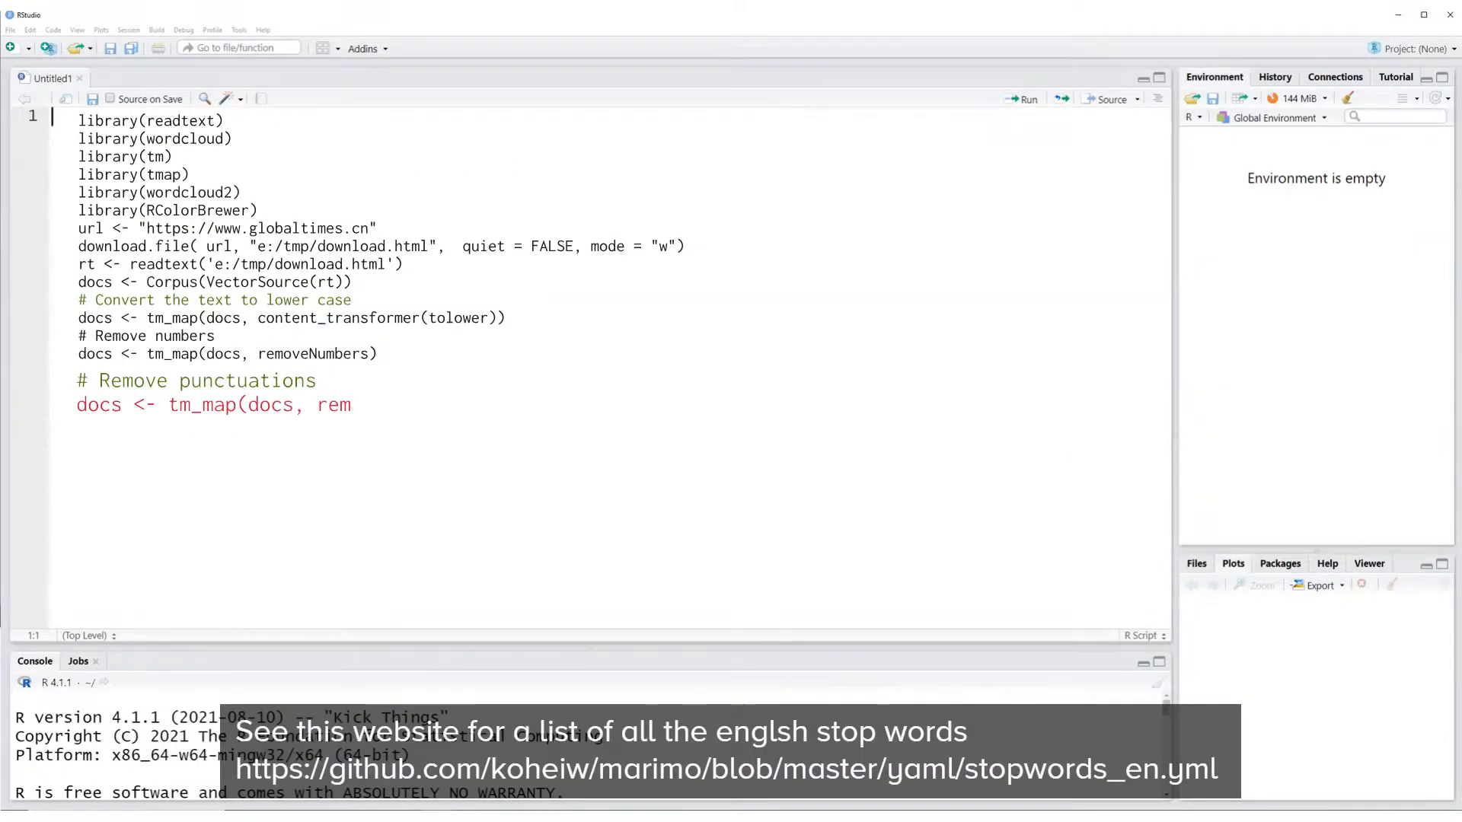
pyautogui.write('ovePunctuation)')
pyautogui.write('# Remove eng')
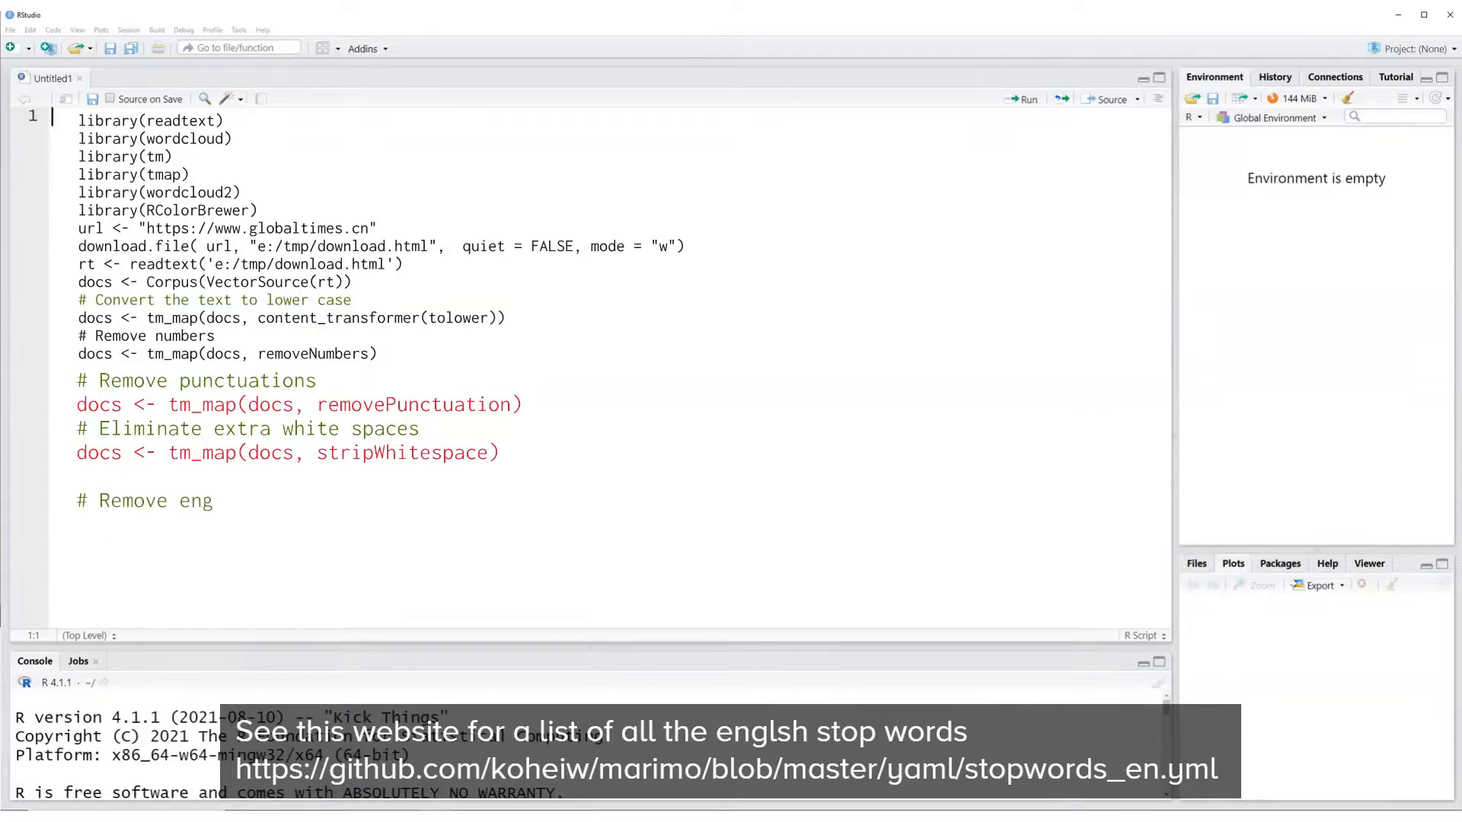
pyautogui.write('lish common stopwords')
pyautogui.write('# Remove your own ')
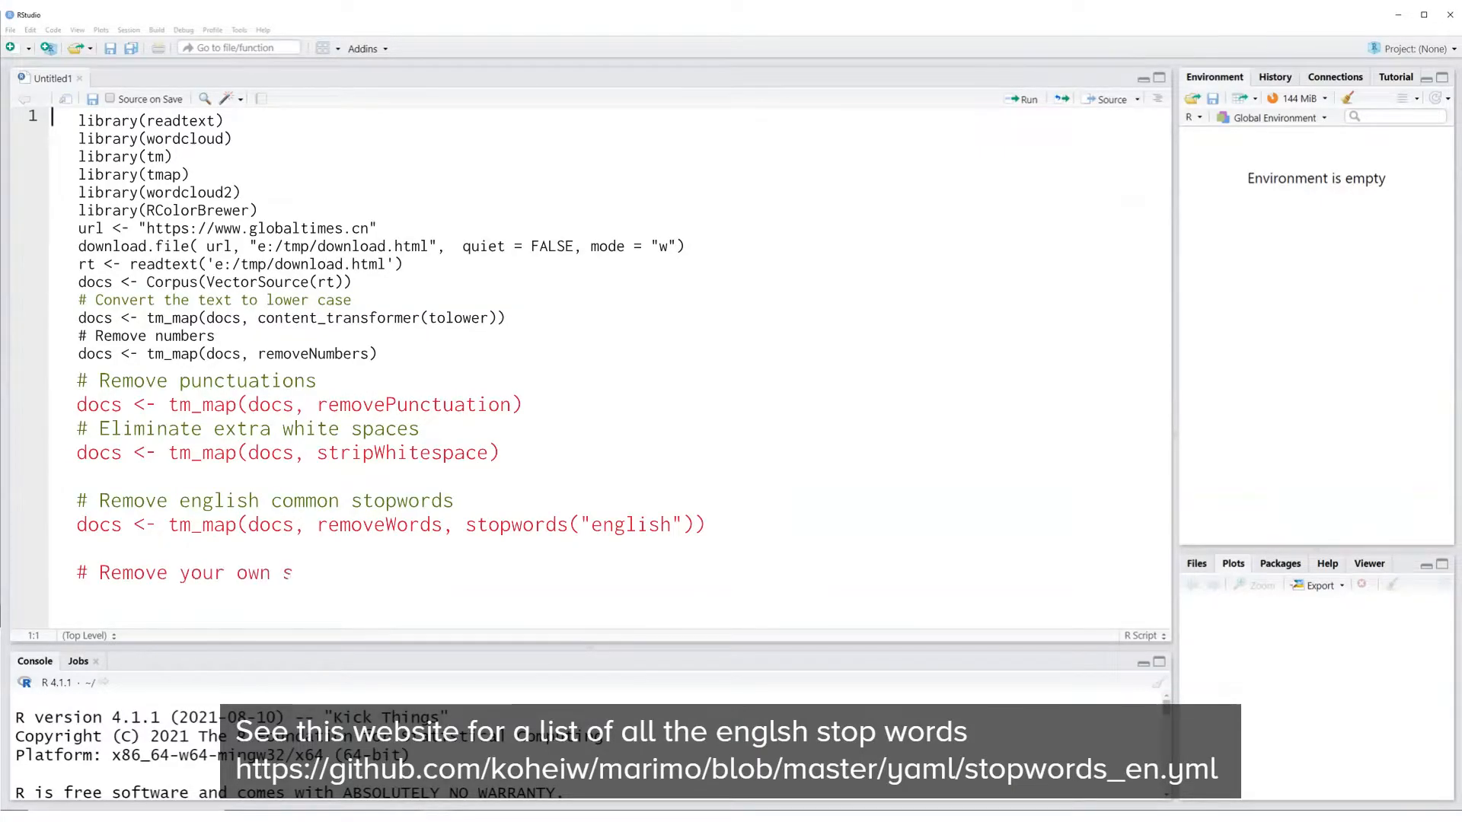
pyautogui.write('stop words')
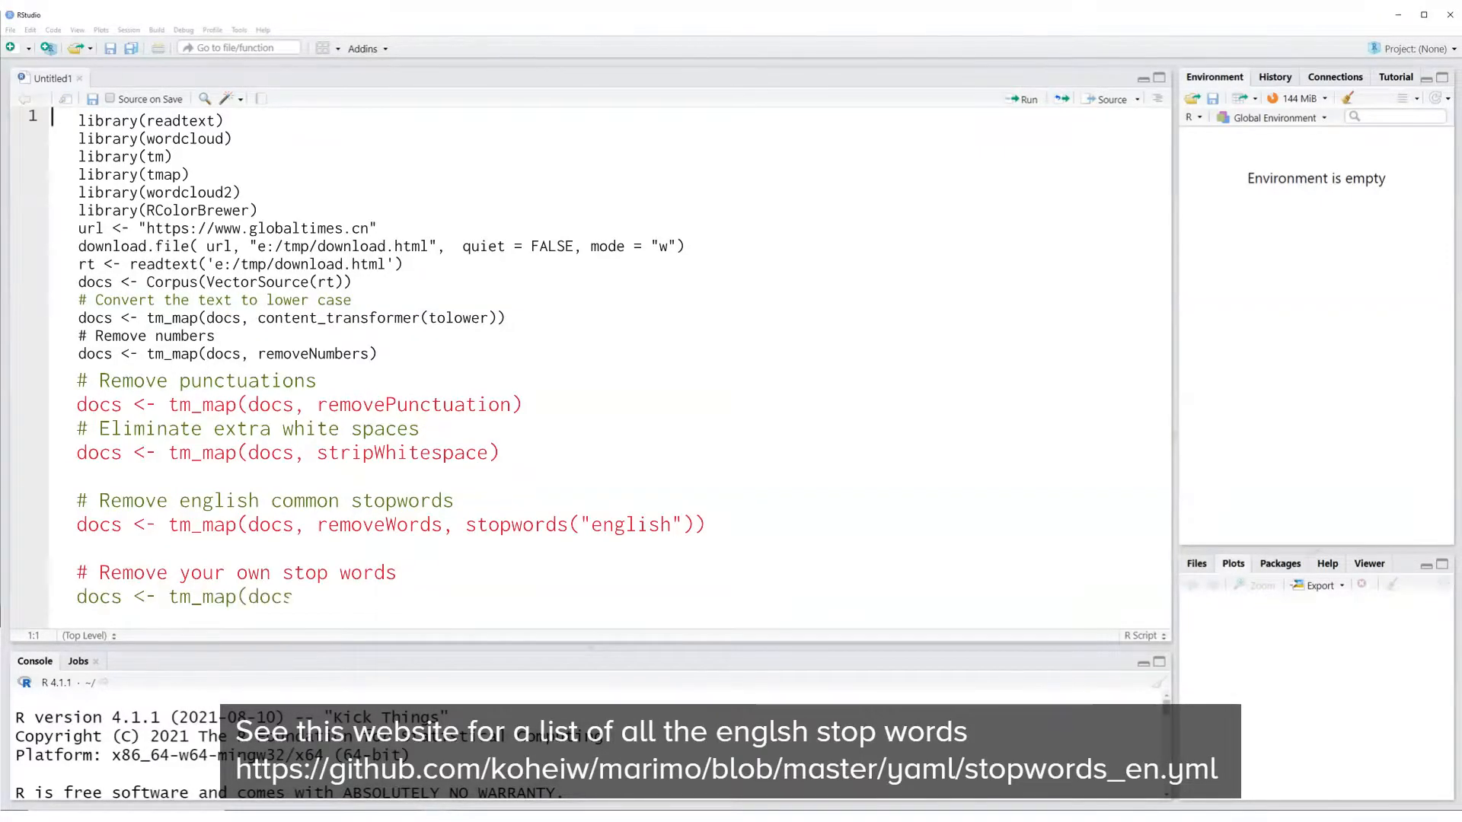
pyautogui.write(', removeWords, c("news", "site"))')
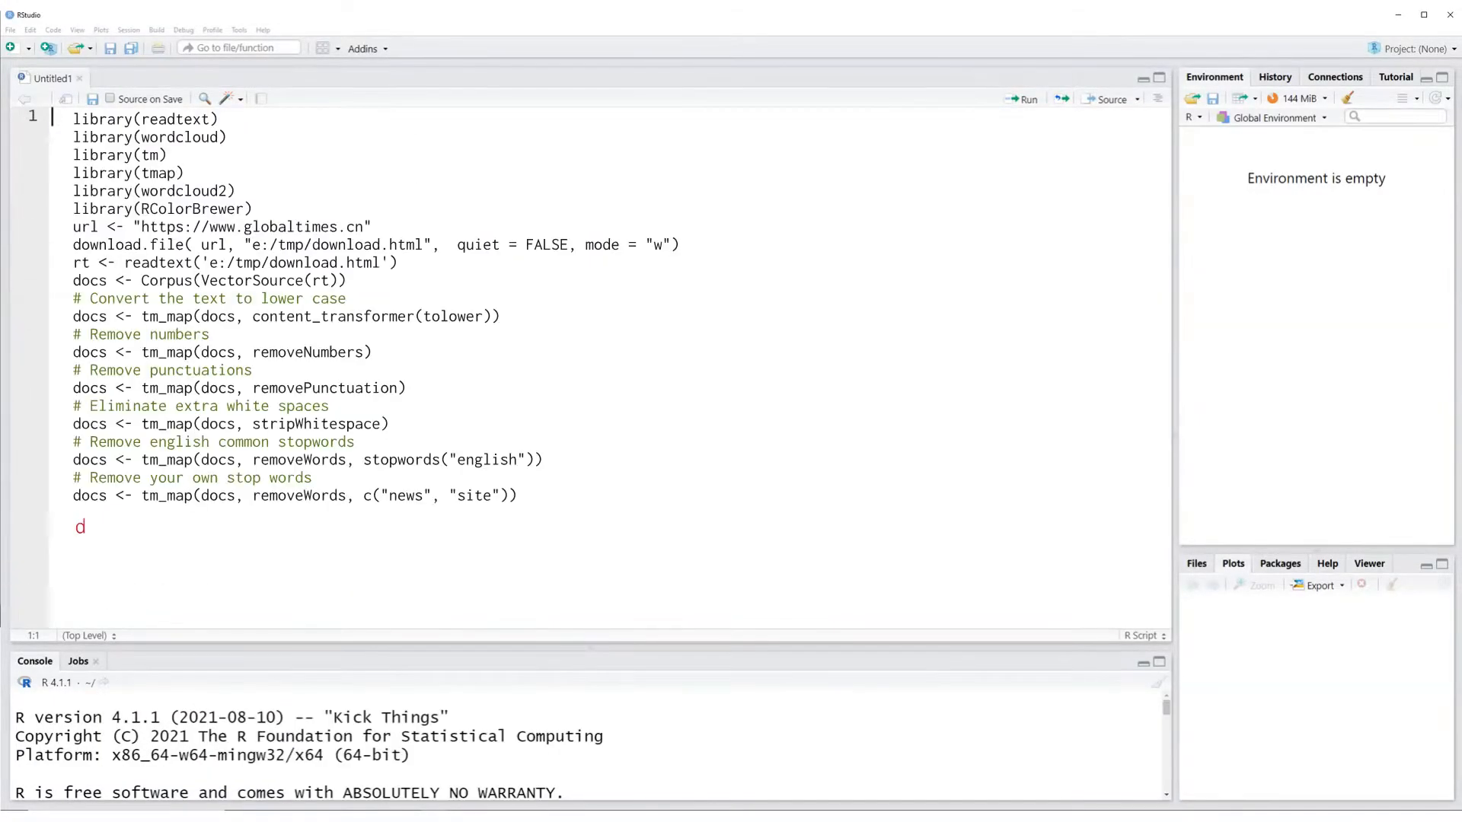
pyautogui.write('tm <- Term')
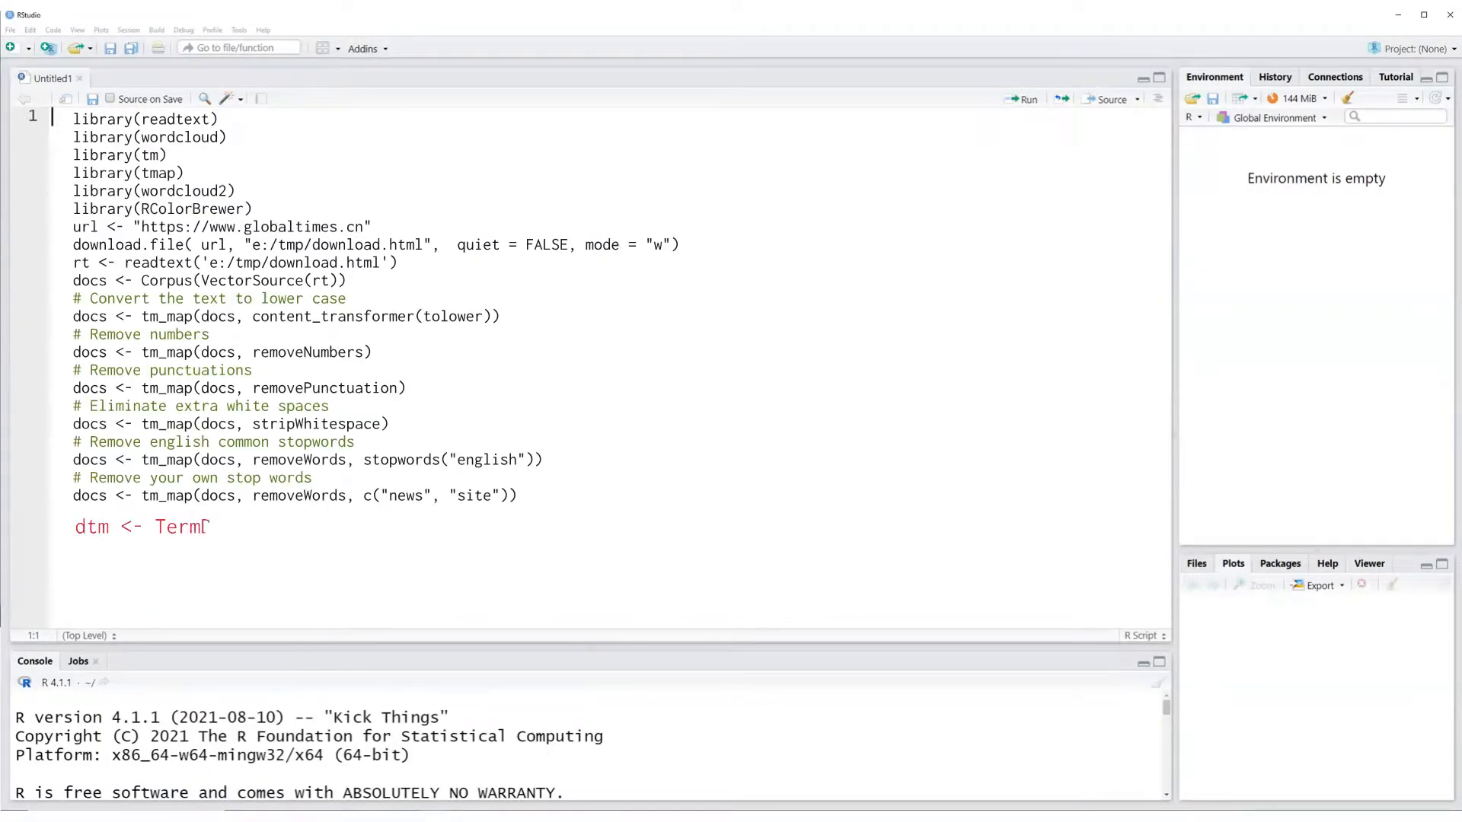
pyautogui.write('Documer')
pyautogui.click(263, 551)
pyautogui.write('m <- a')
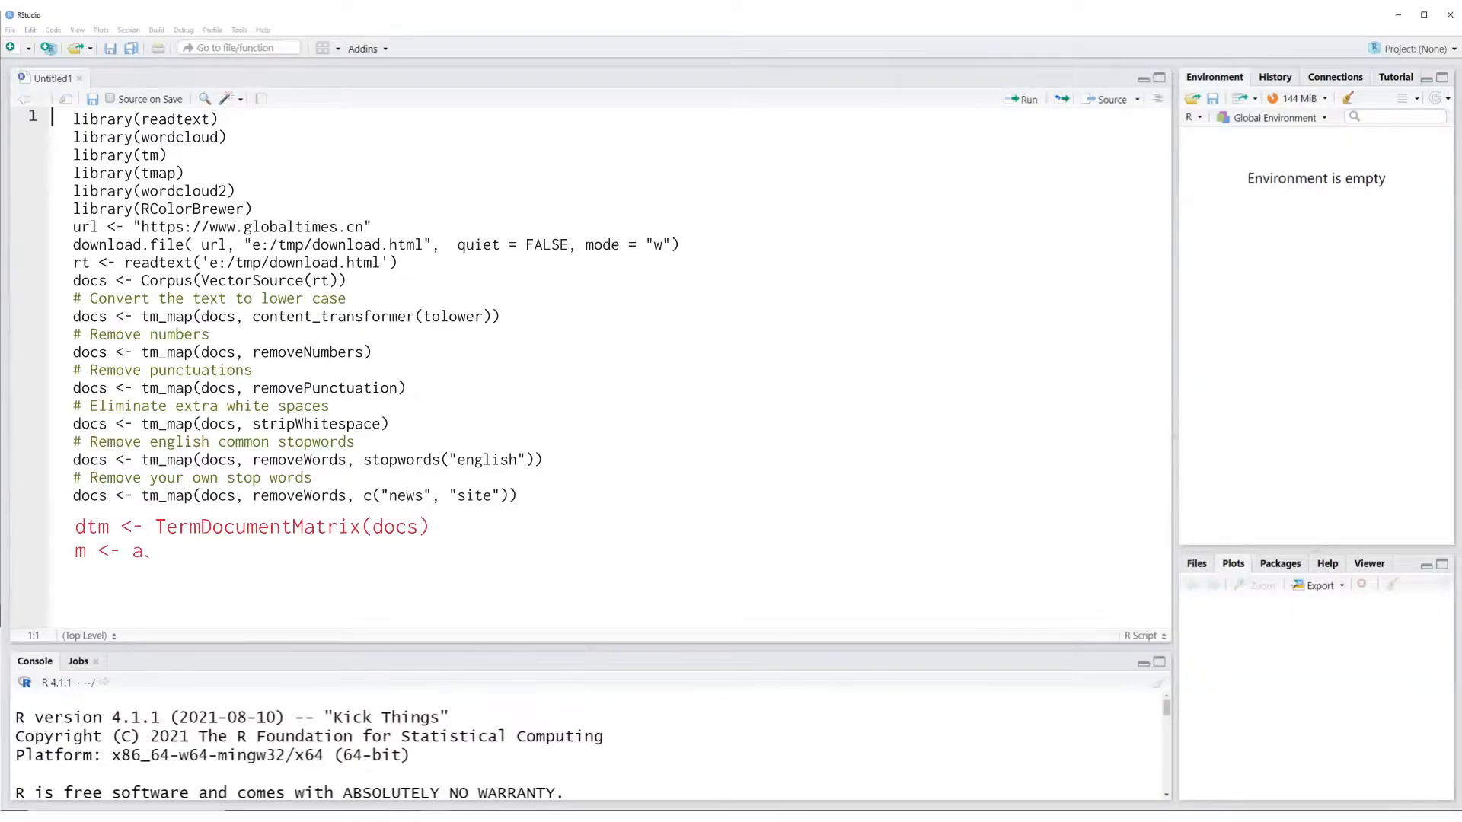
pyautogui.write('s.matr')
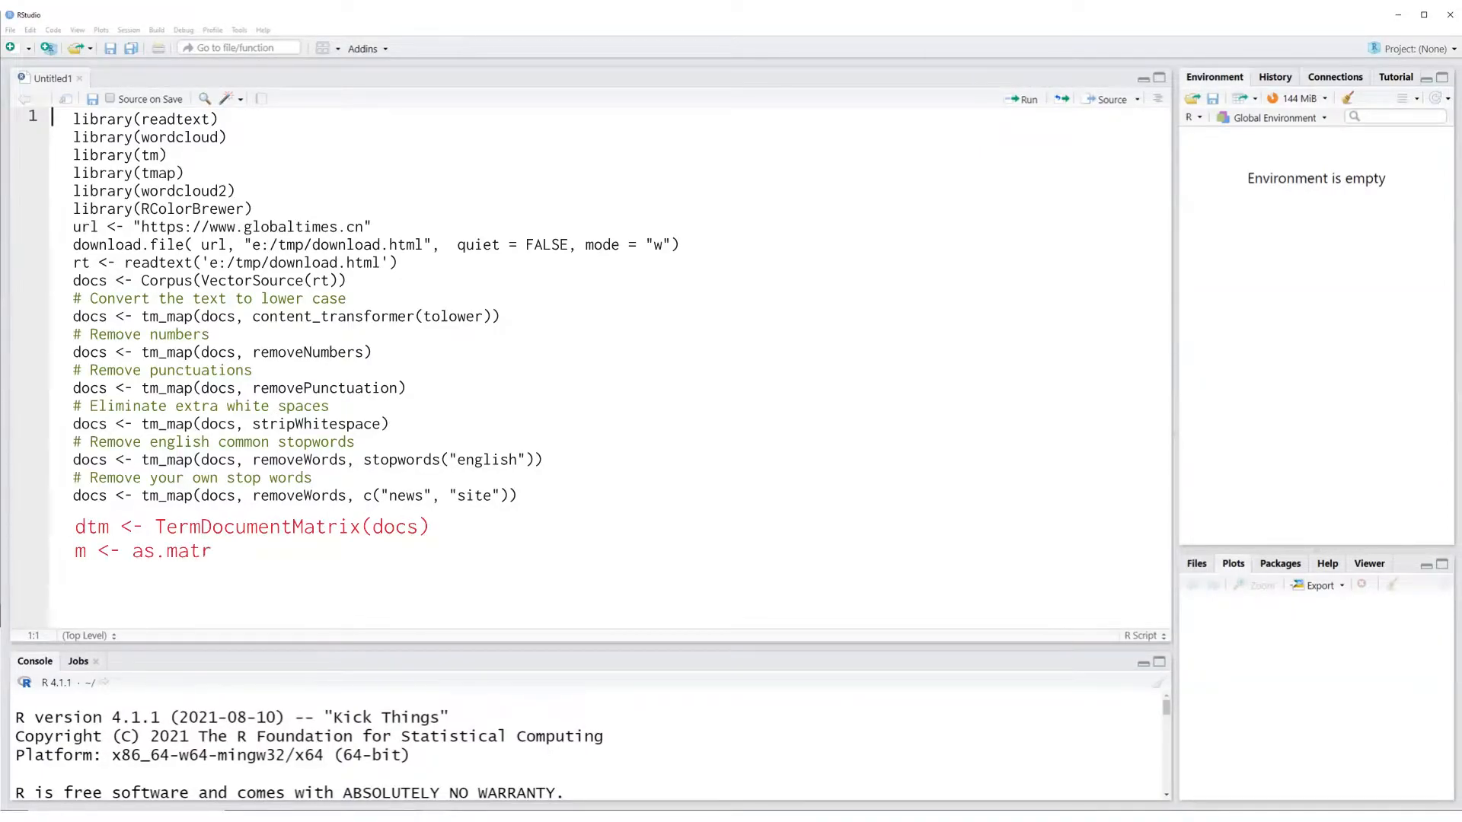
pyautogui.write('ix(dtm)')
pyautogui.write('v <-')
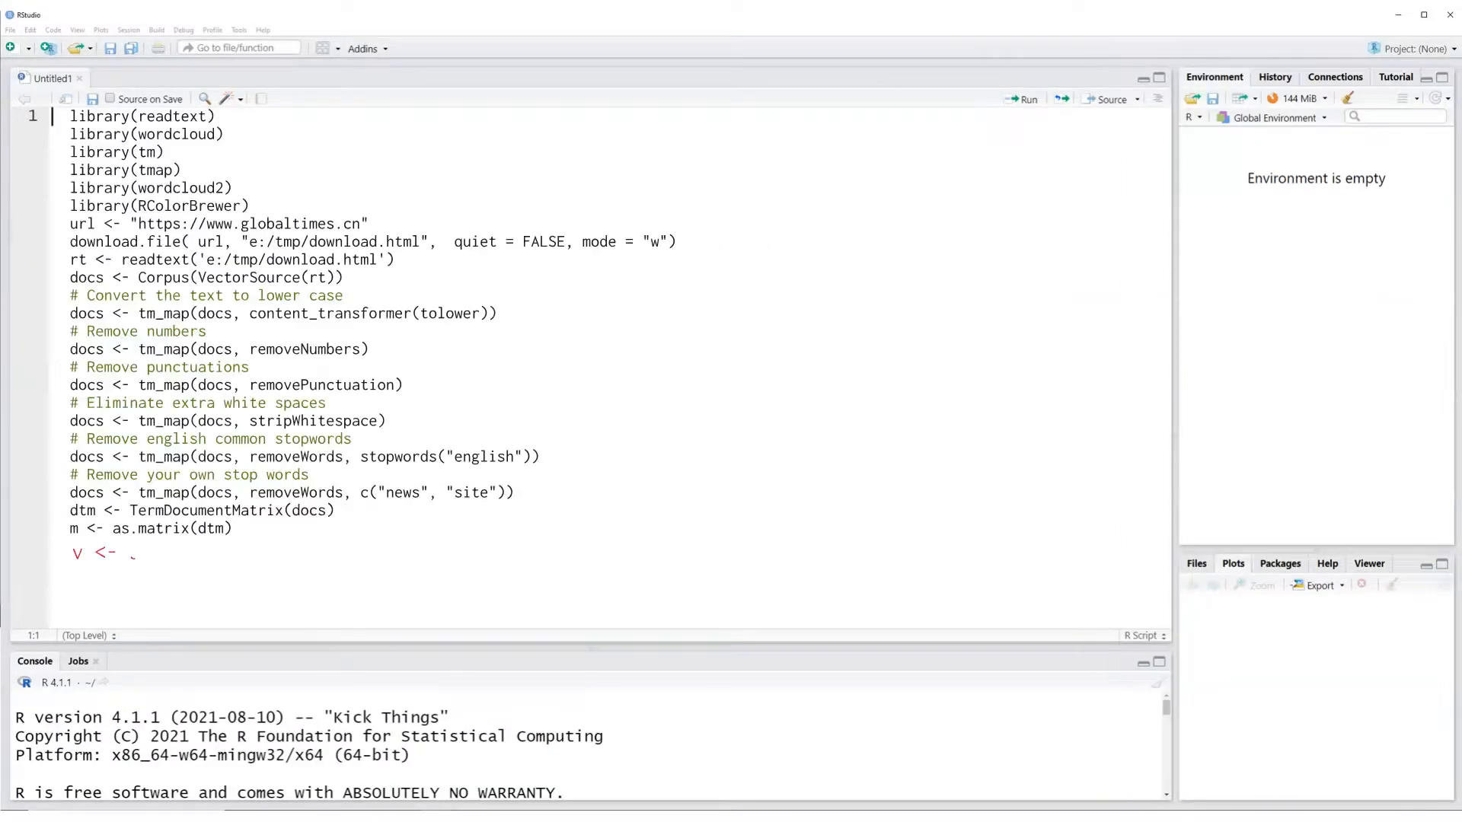
pyautogui.write('sort(rowSum')
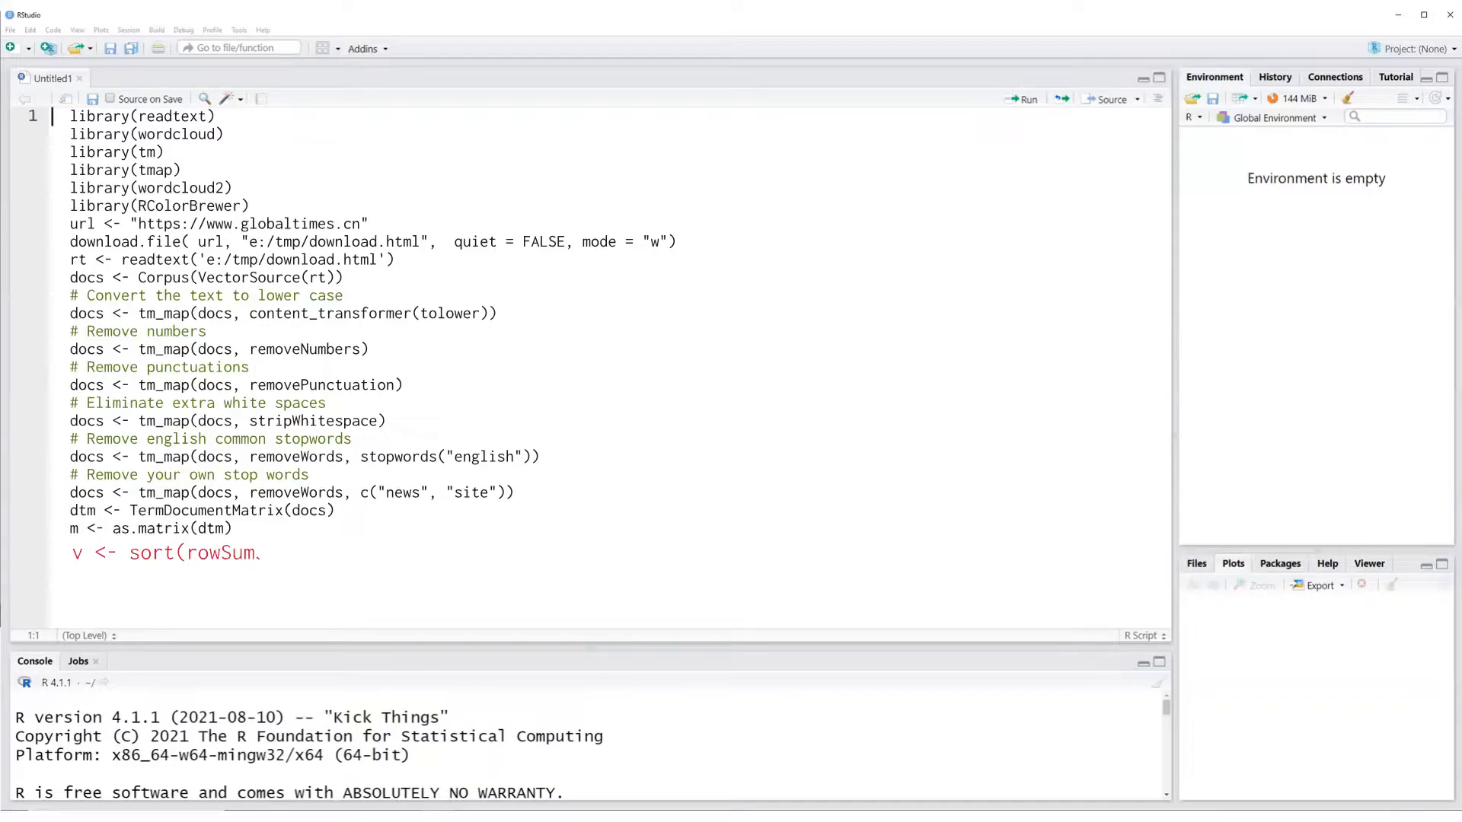
pyautogui.write('s(m),d')
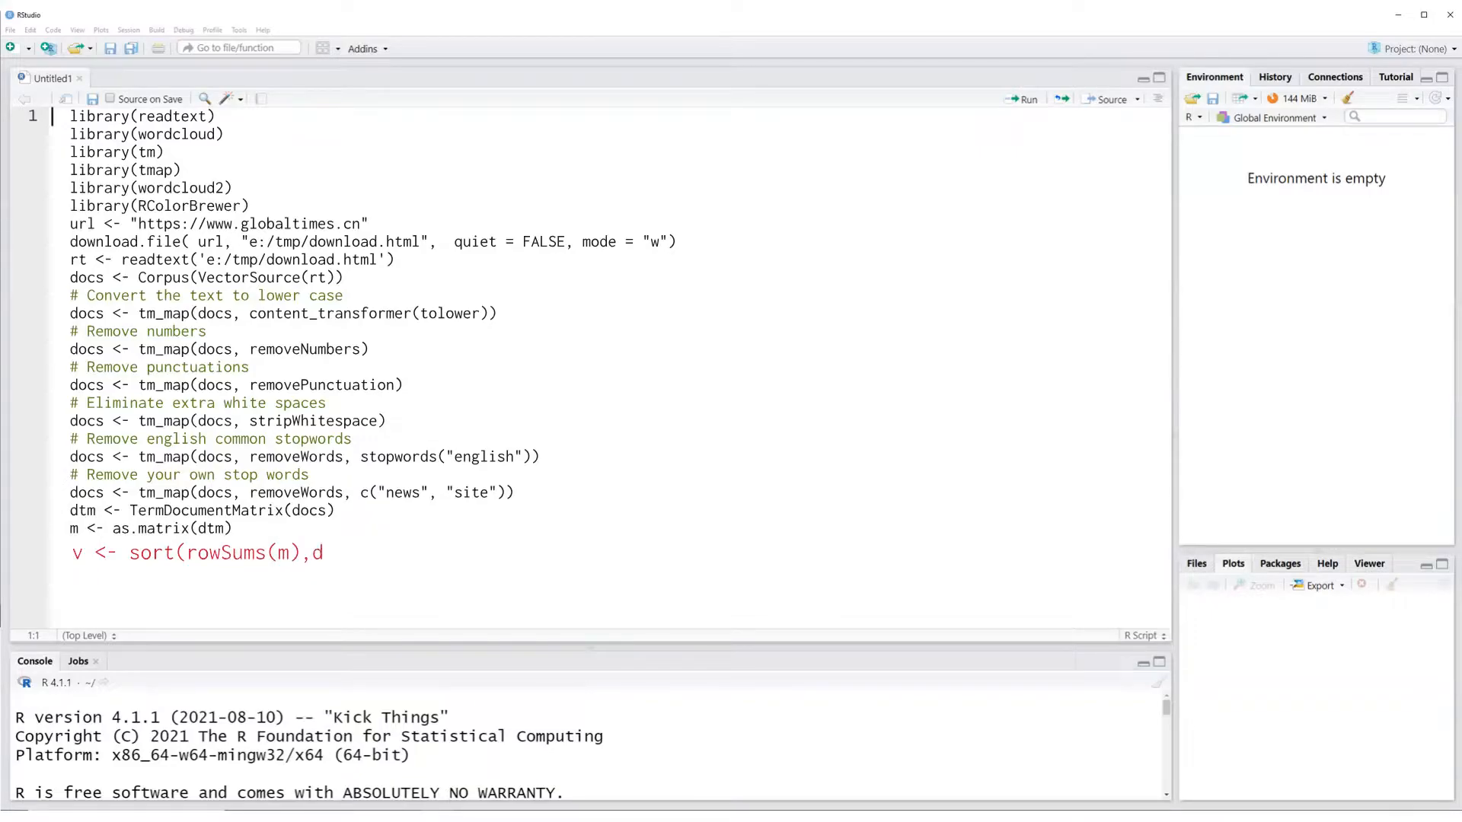
pyautogui.write('ecreasing=TRUE)')
pyautogui.write('d')
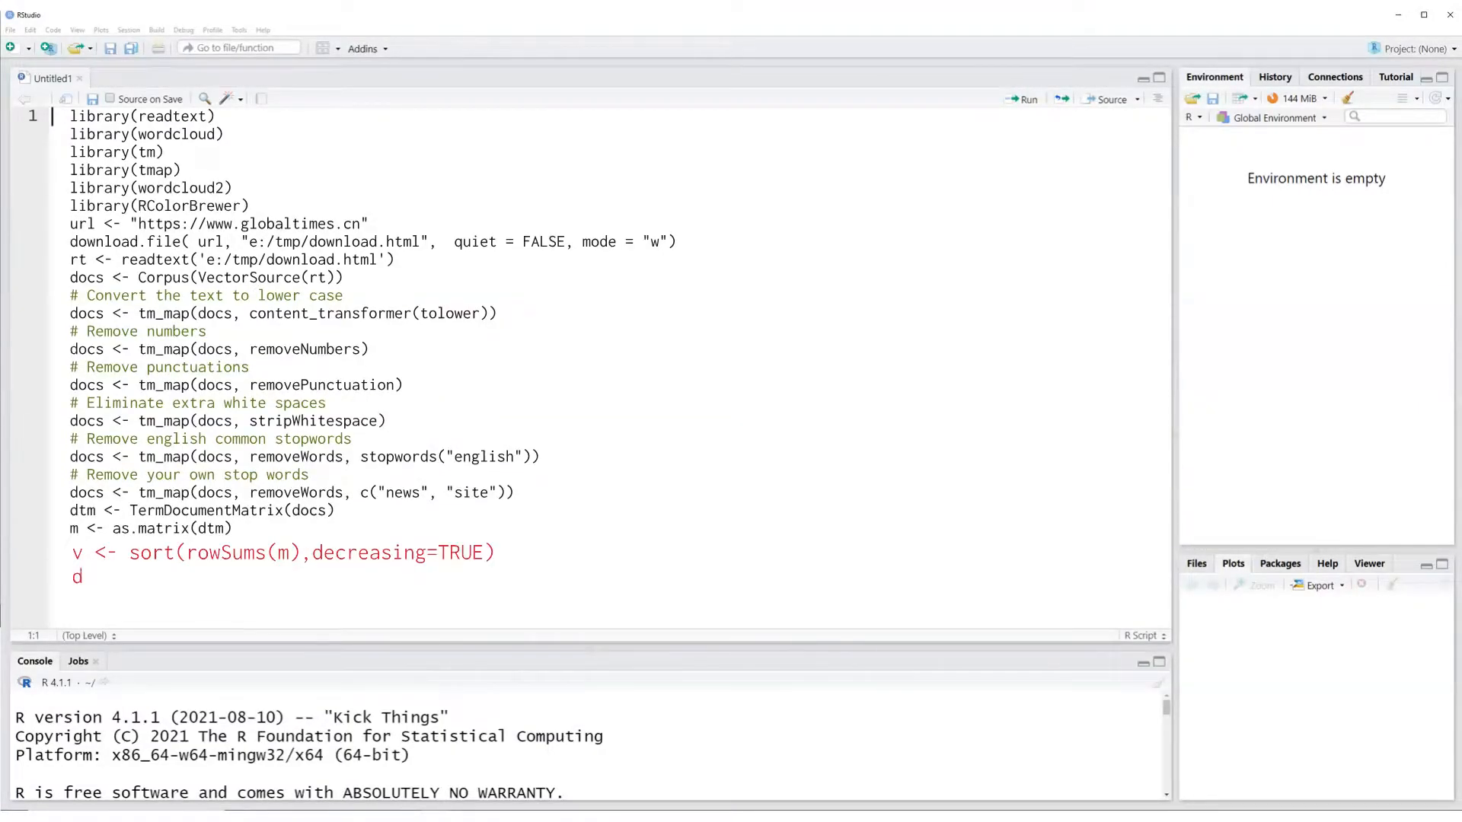
pyautogui.write('<- dat.')
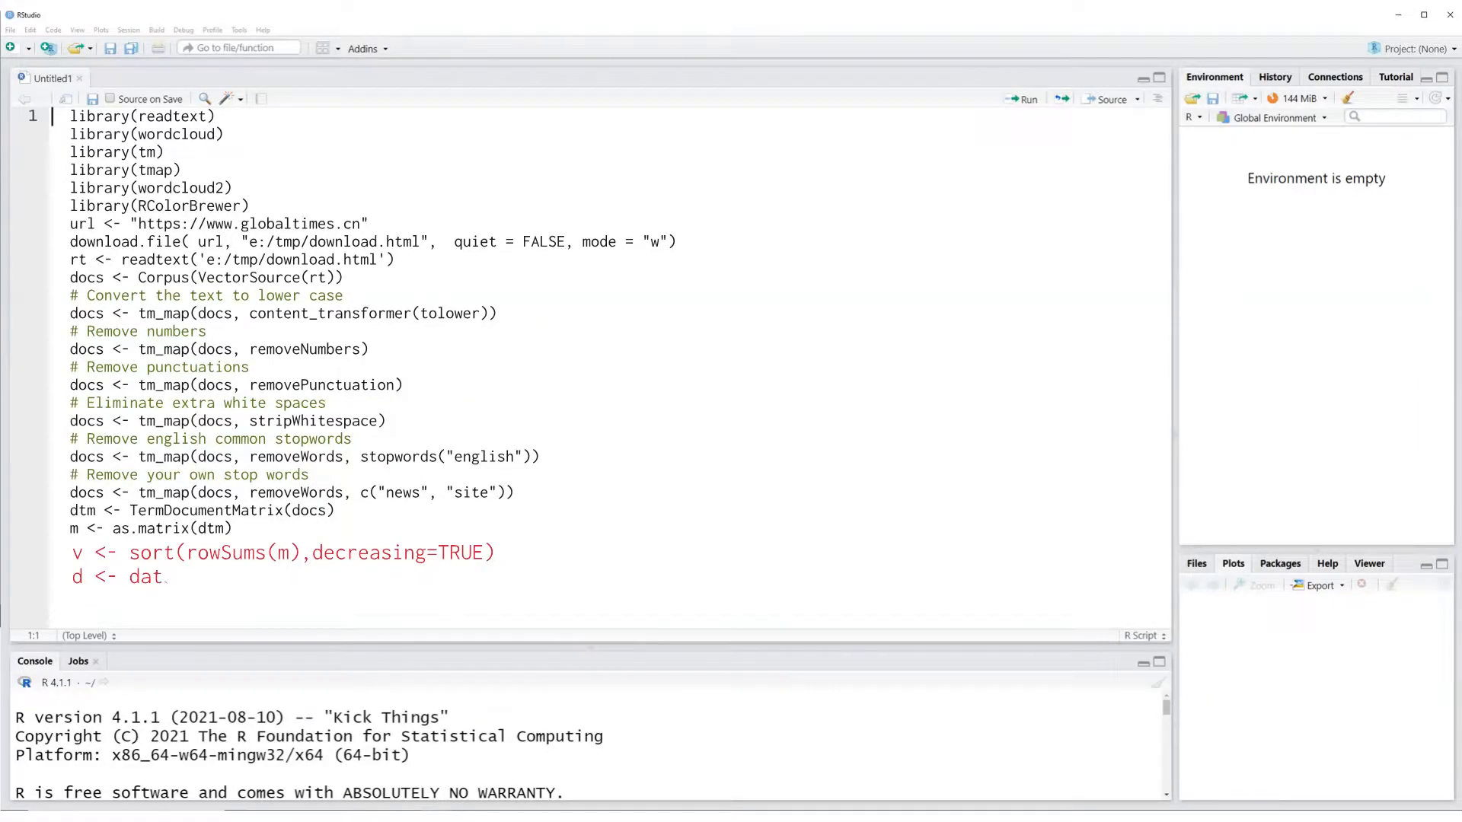
pyautogui.write('a.fram')
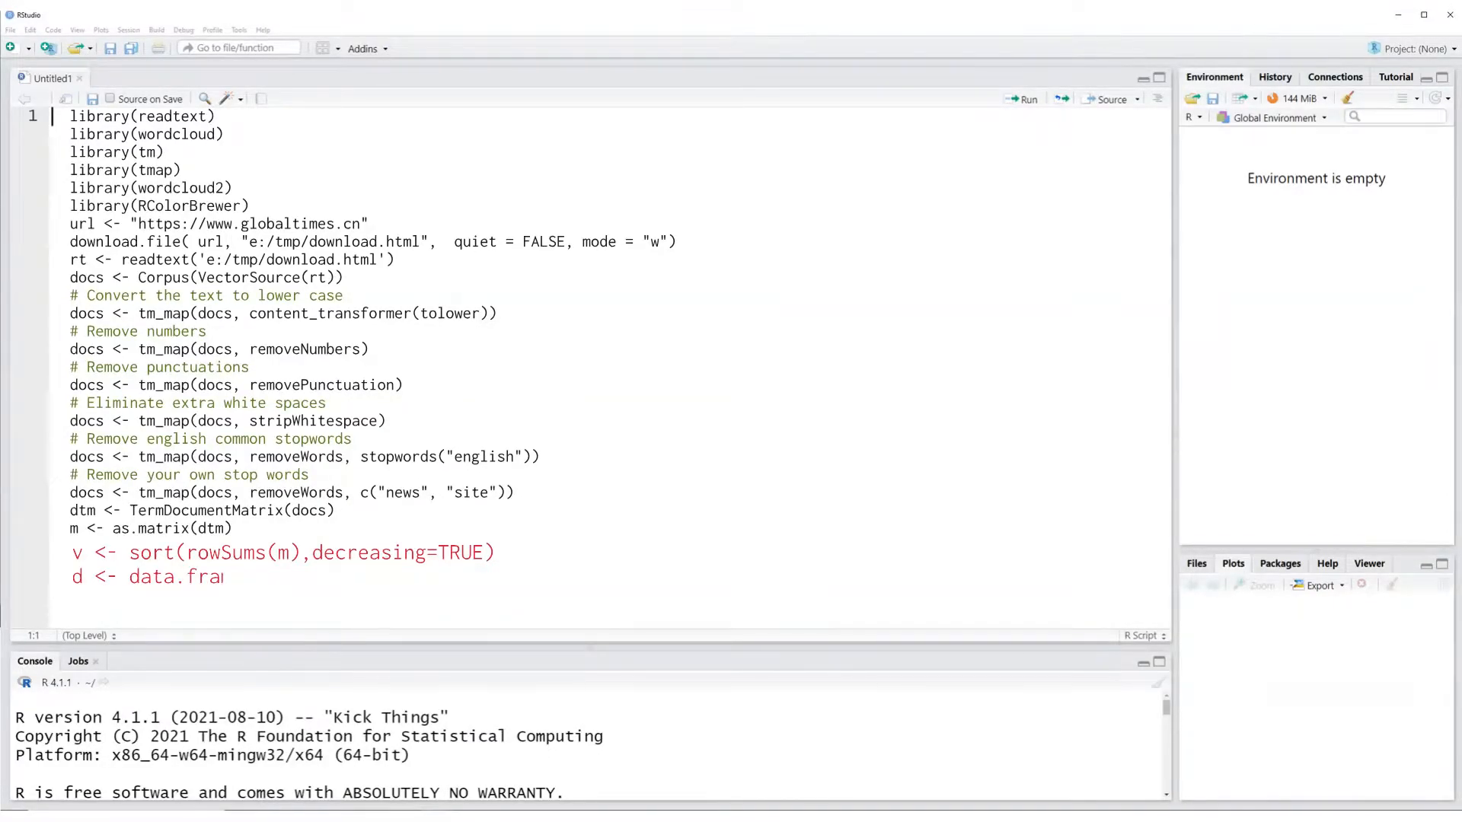
pyautogui.write('me(word = nam')
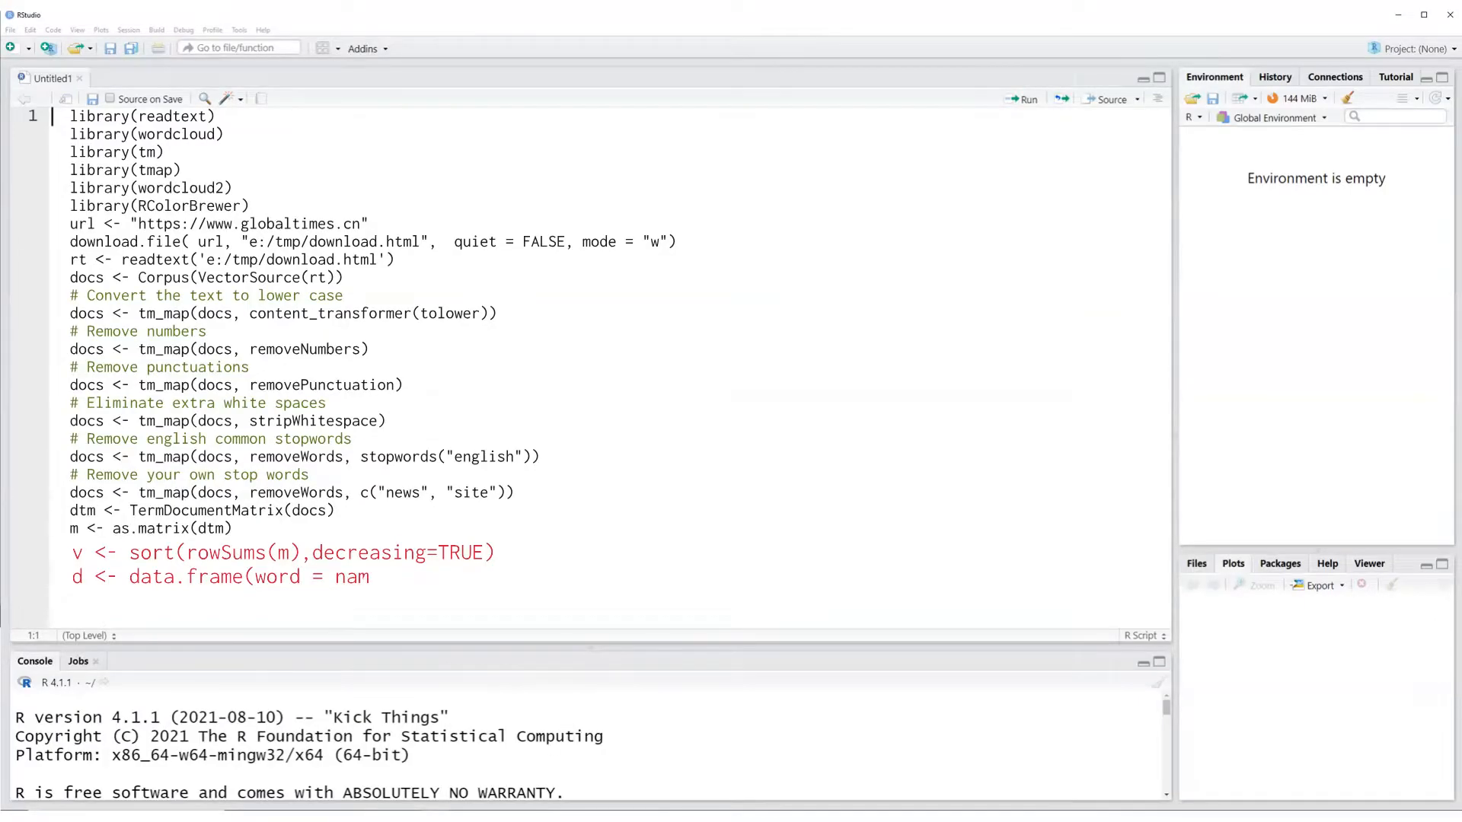
pyautogui.write('es(v))')
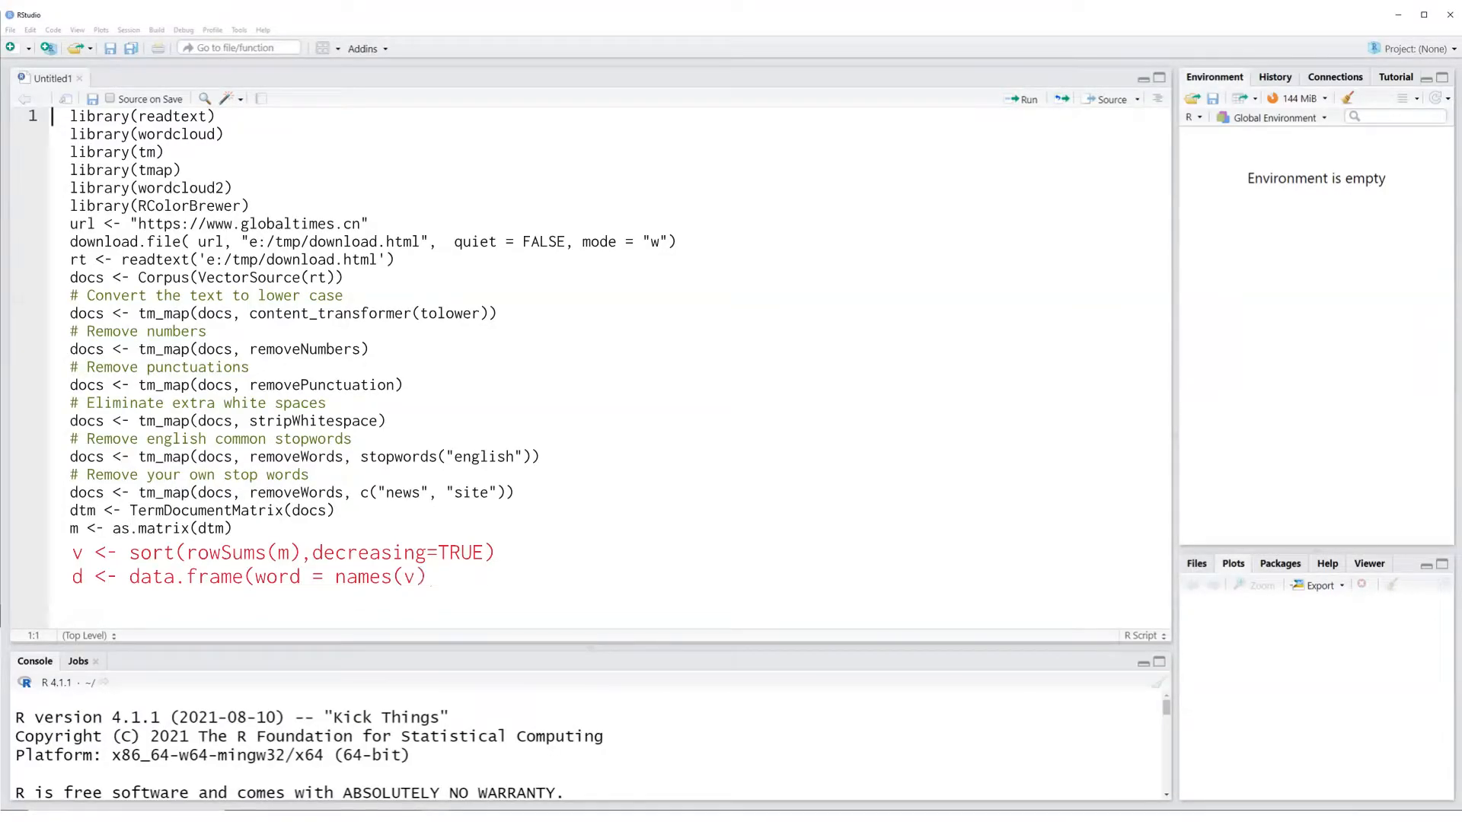
pyautogui.write(',freq=')
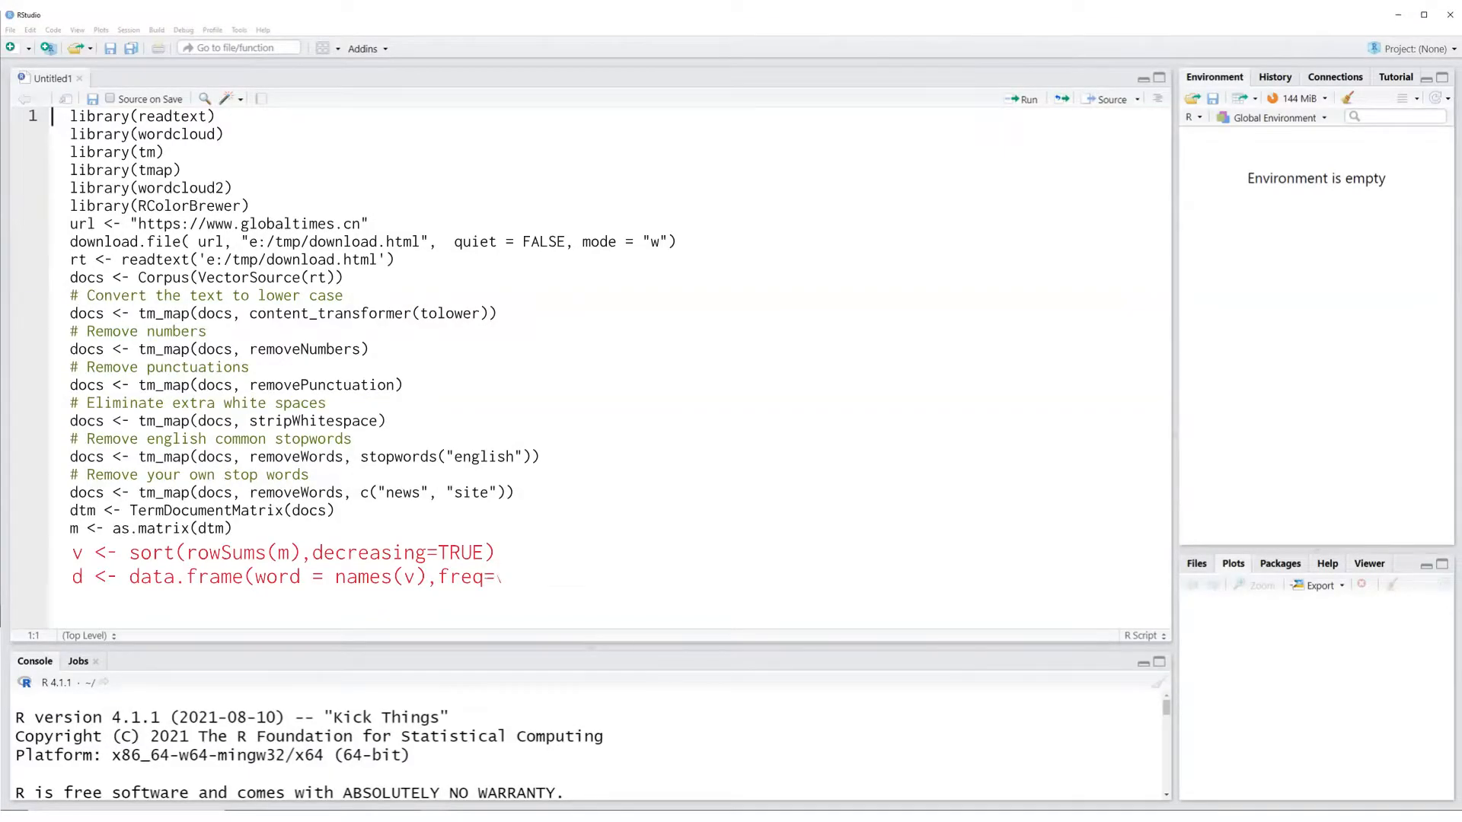
pyautogui.write('head')
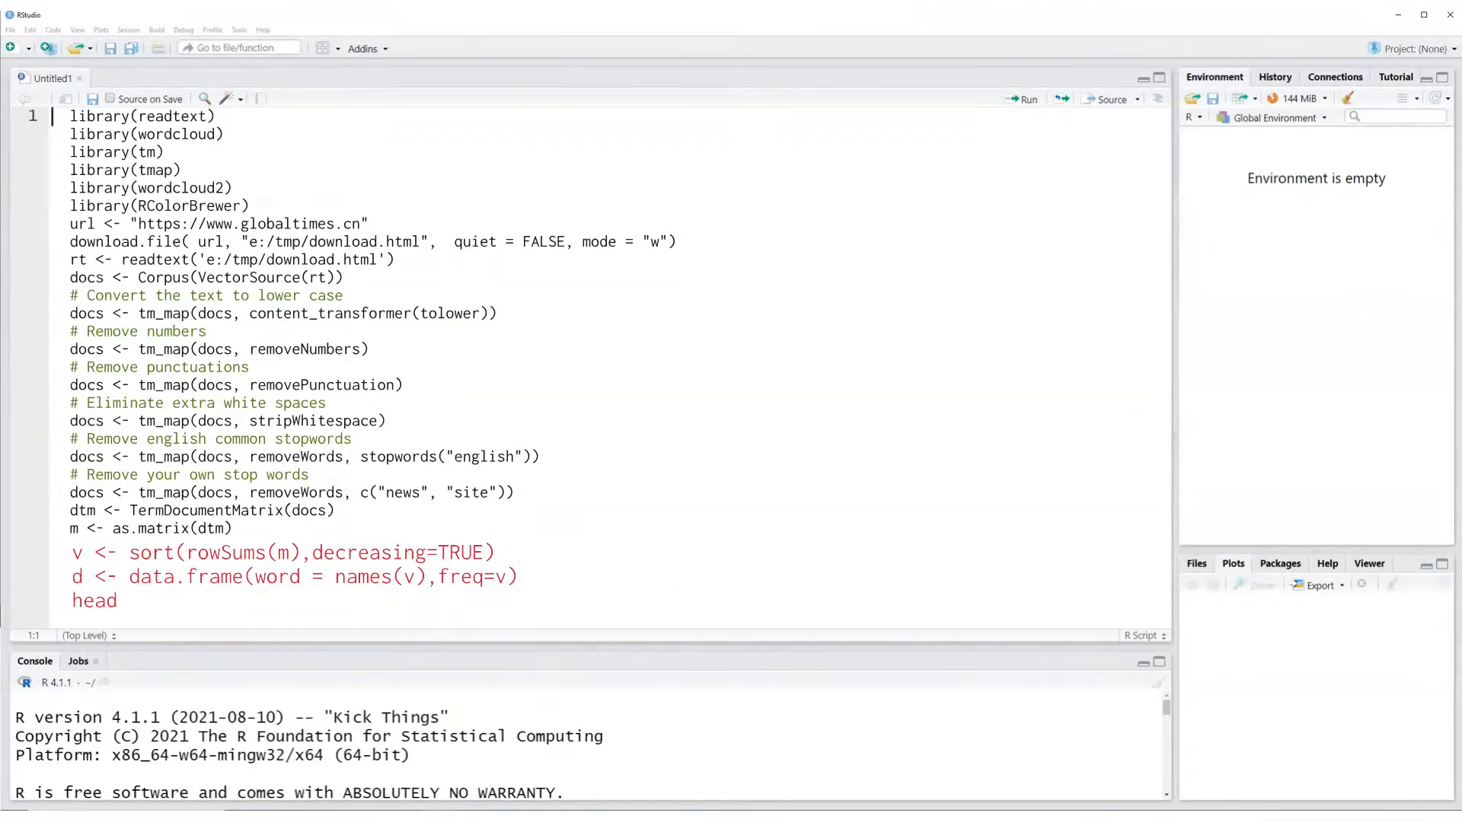
pyautogui.write('(d, 10)')
pyautogui.write('wordcloud(words = d$wor')
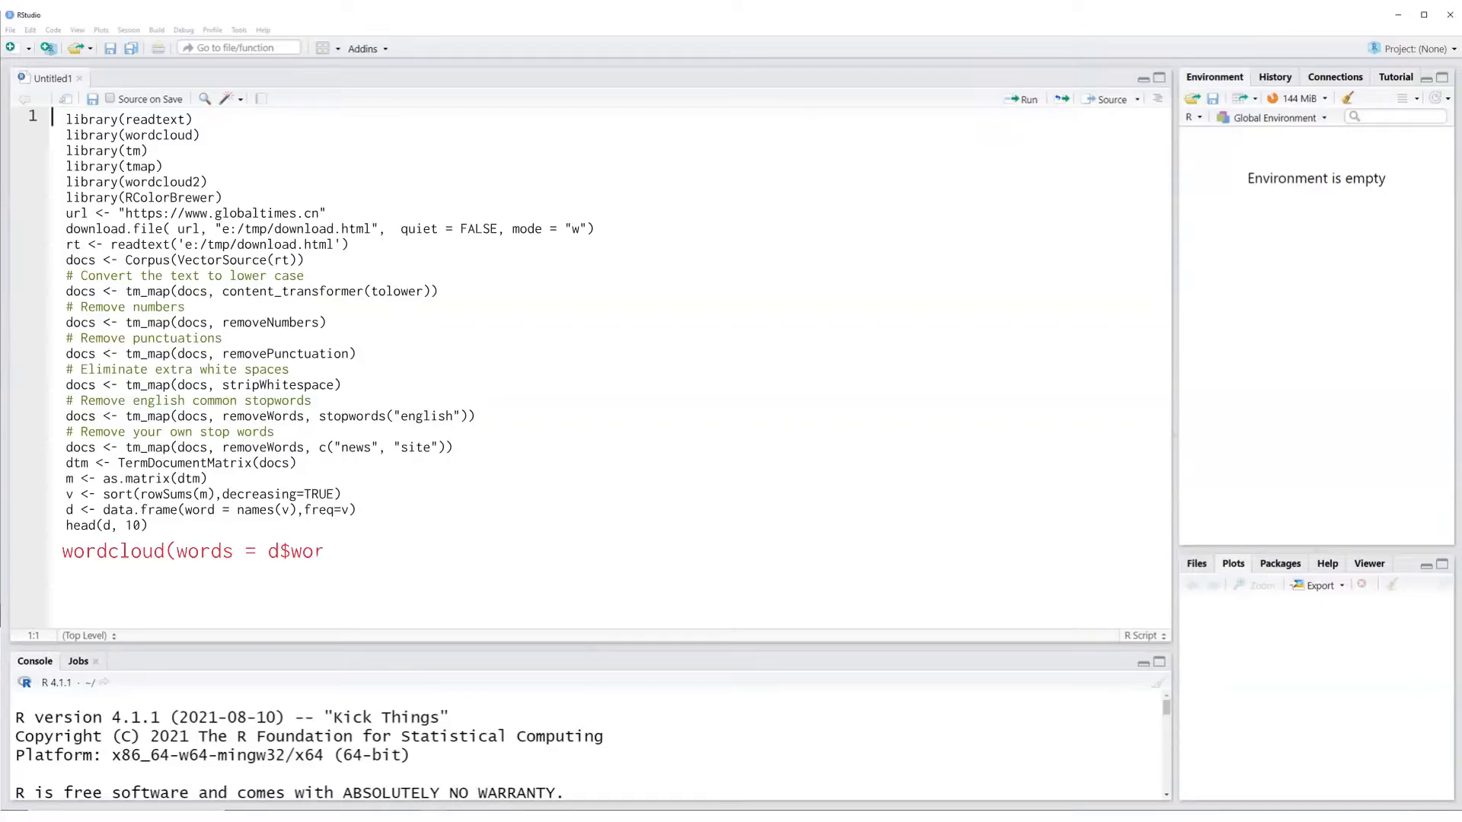
pyautogui.write('d,  freq = d')
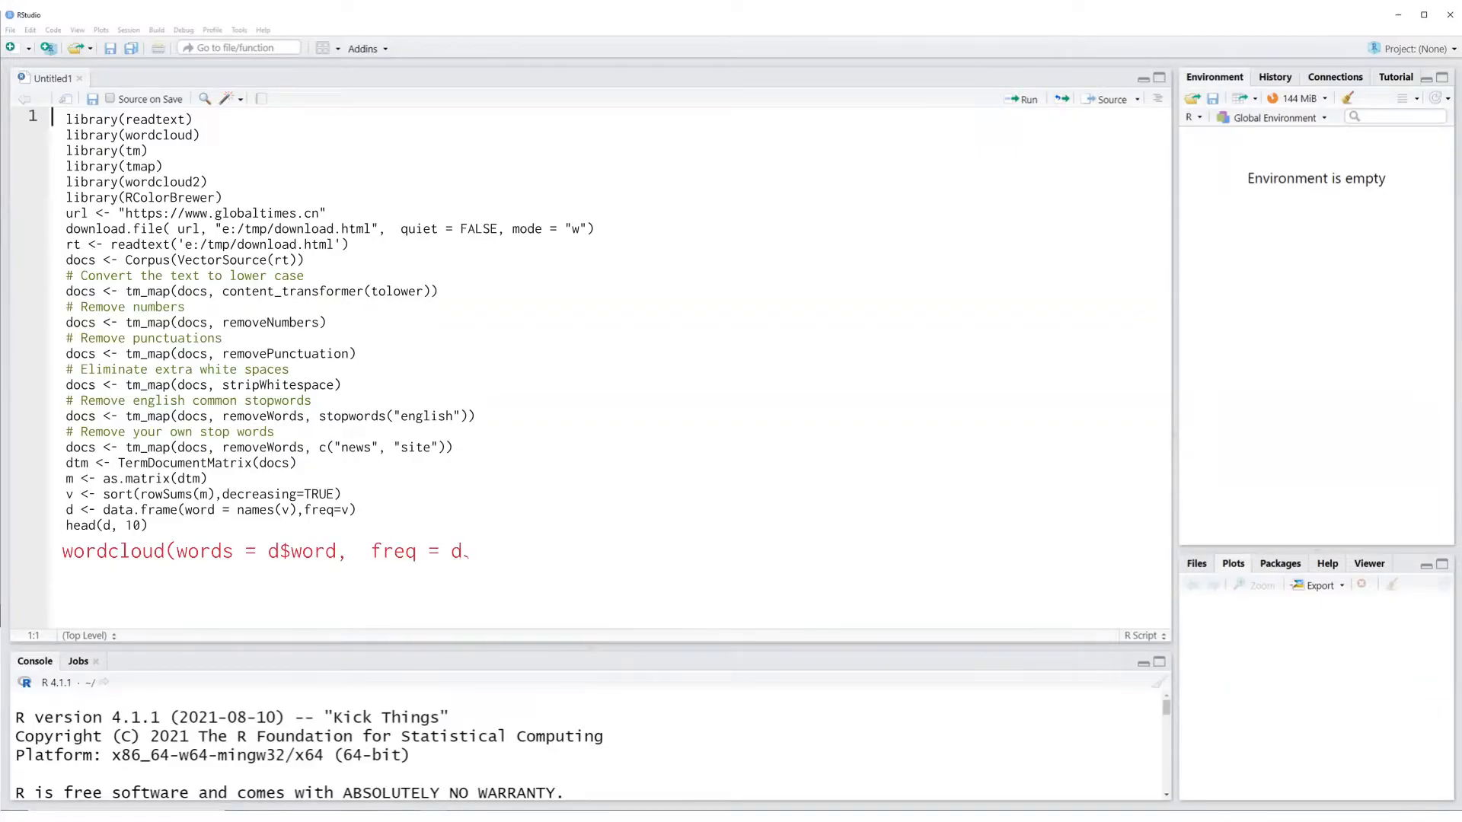
pyautogui.write('$freq, min.freq = 2,')
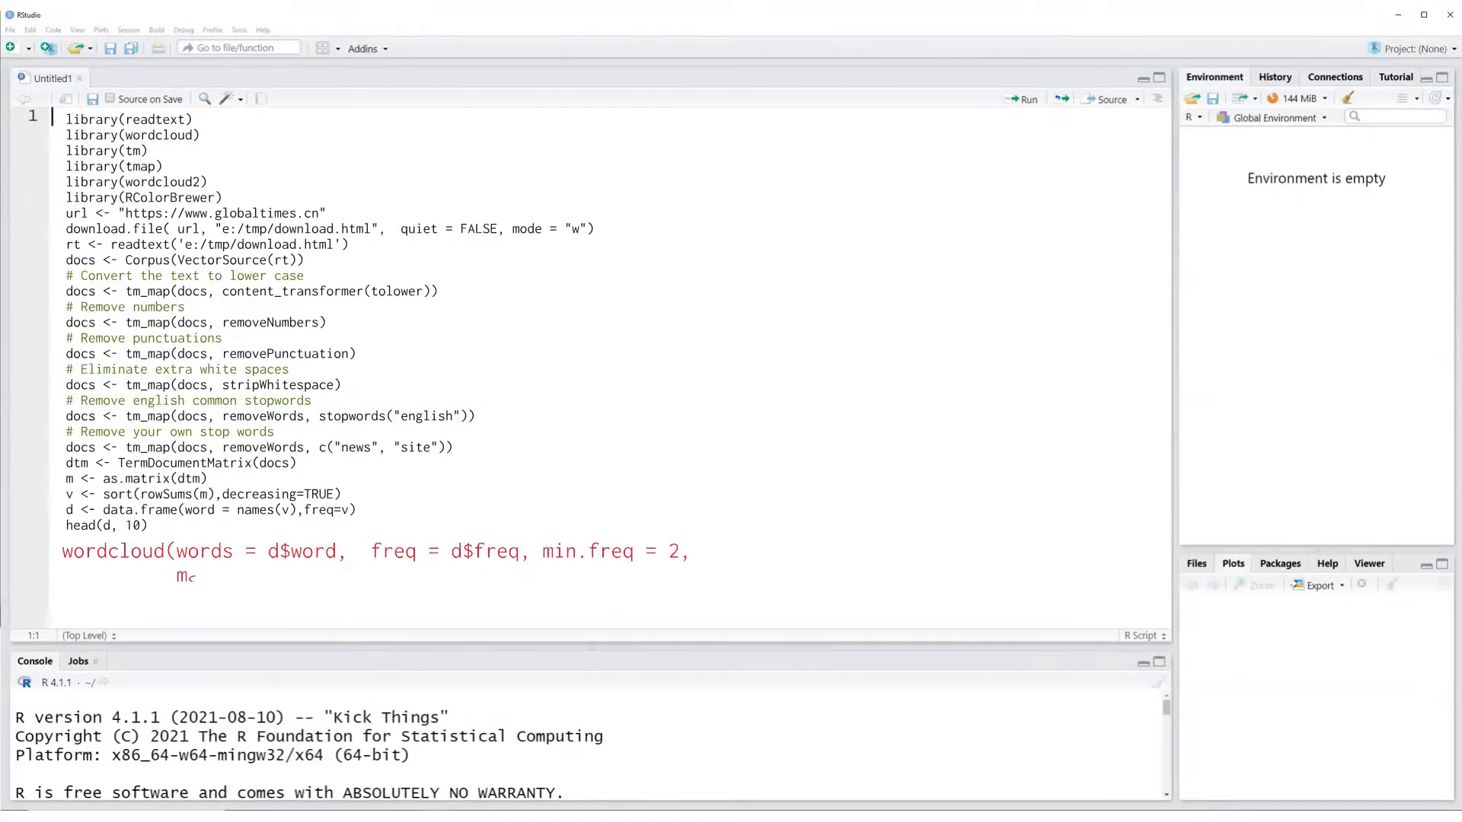
pyautogui.write('max.words=1000, random.order')
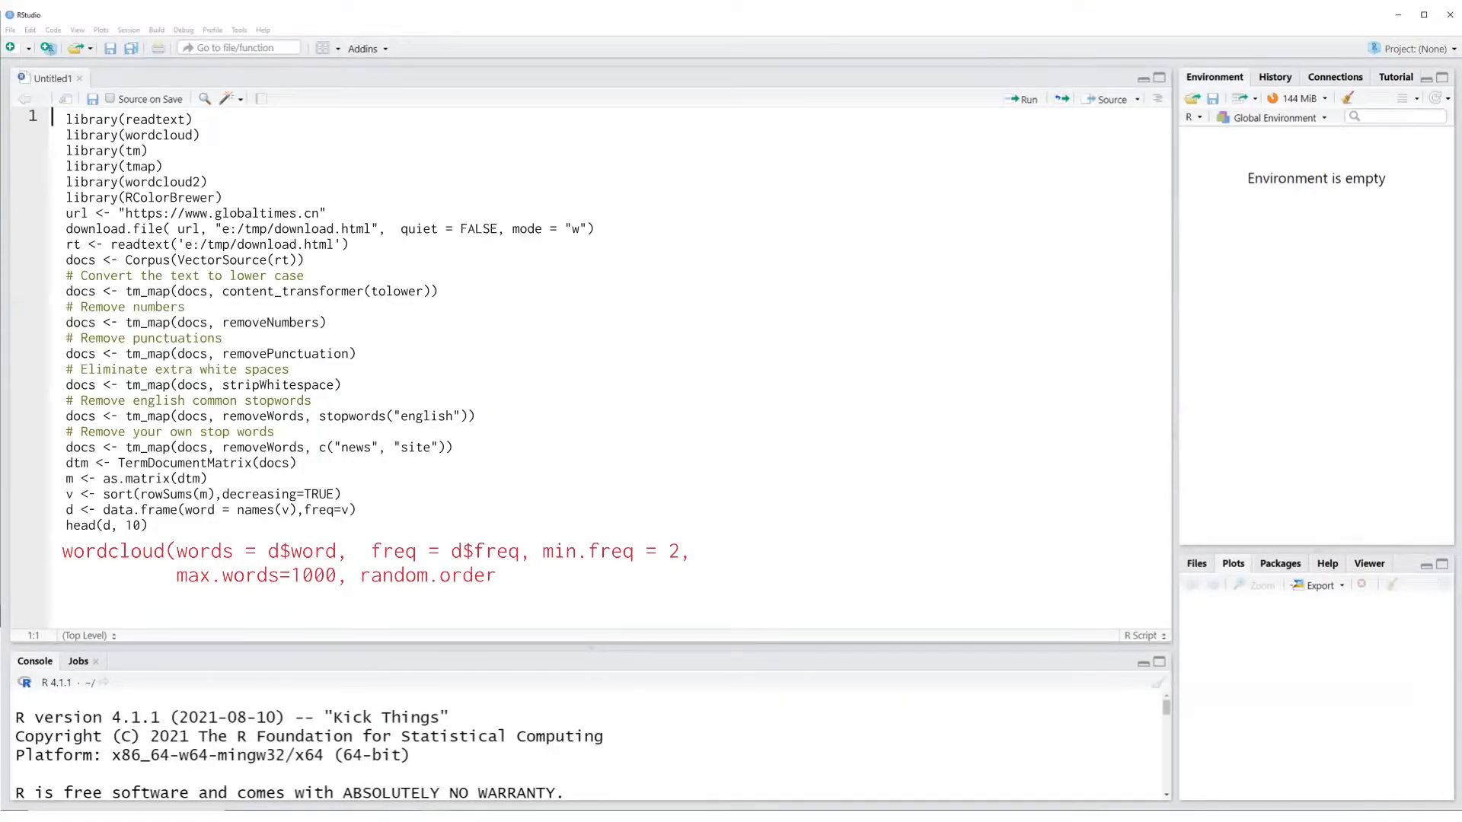
pyautogui.write('=FALSE, rot.')
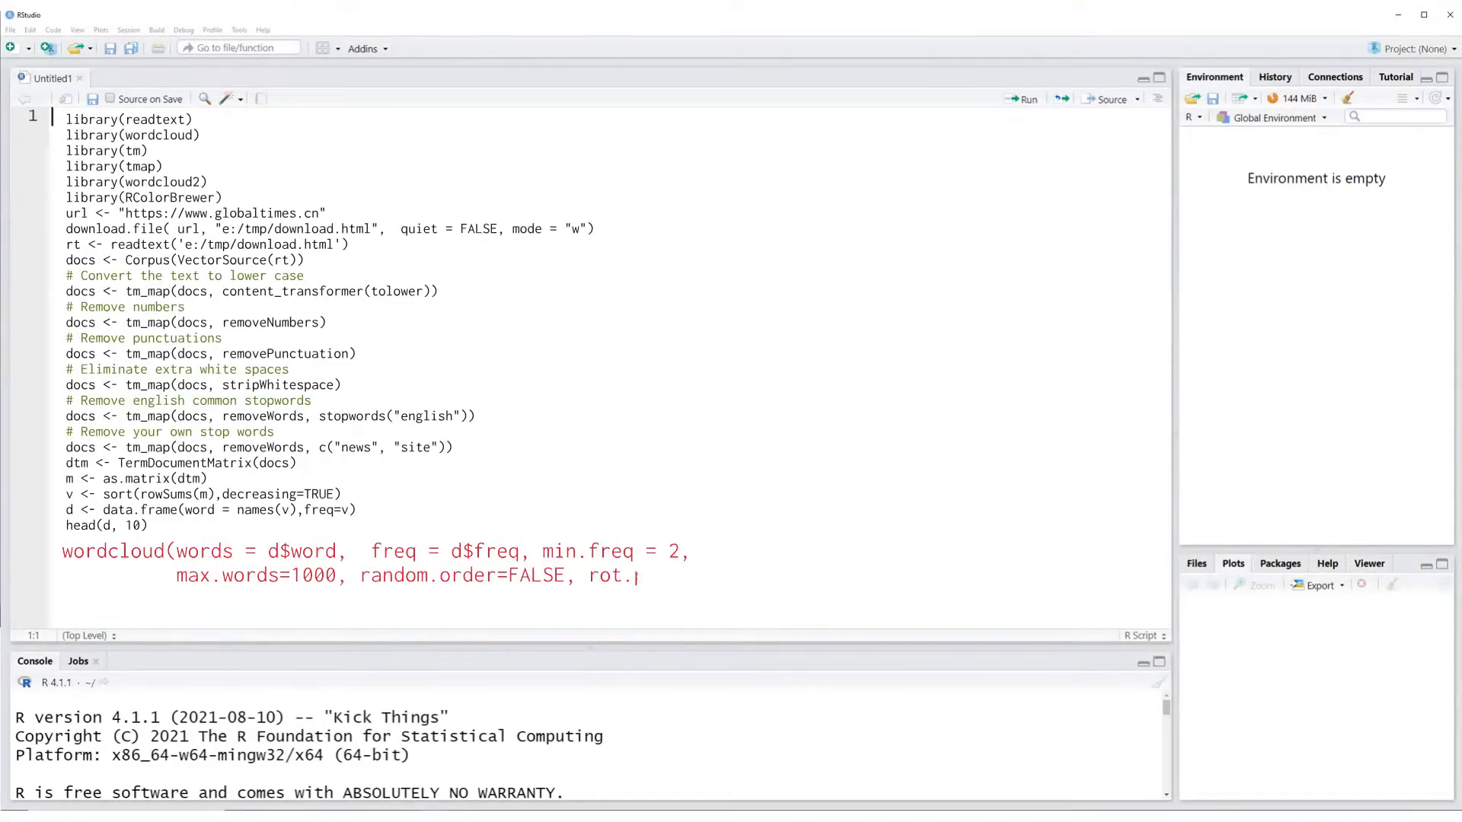
pyautogui.write('per=0.35,')
pyautogui.write('colors=b')
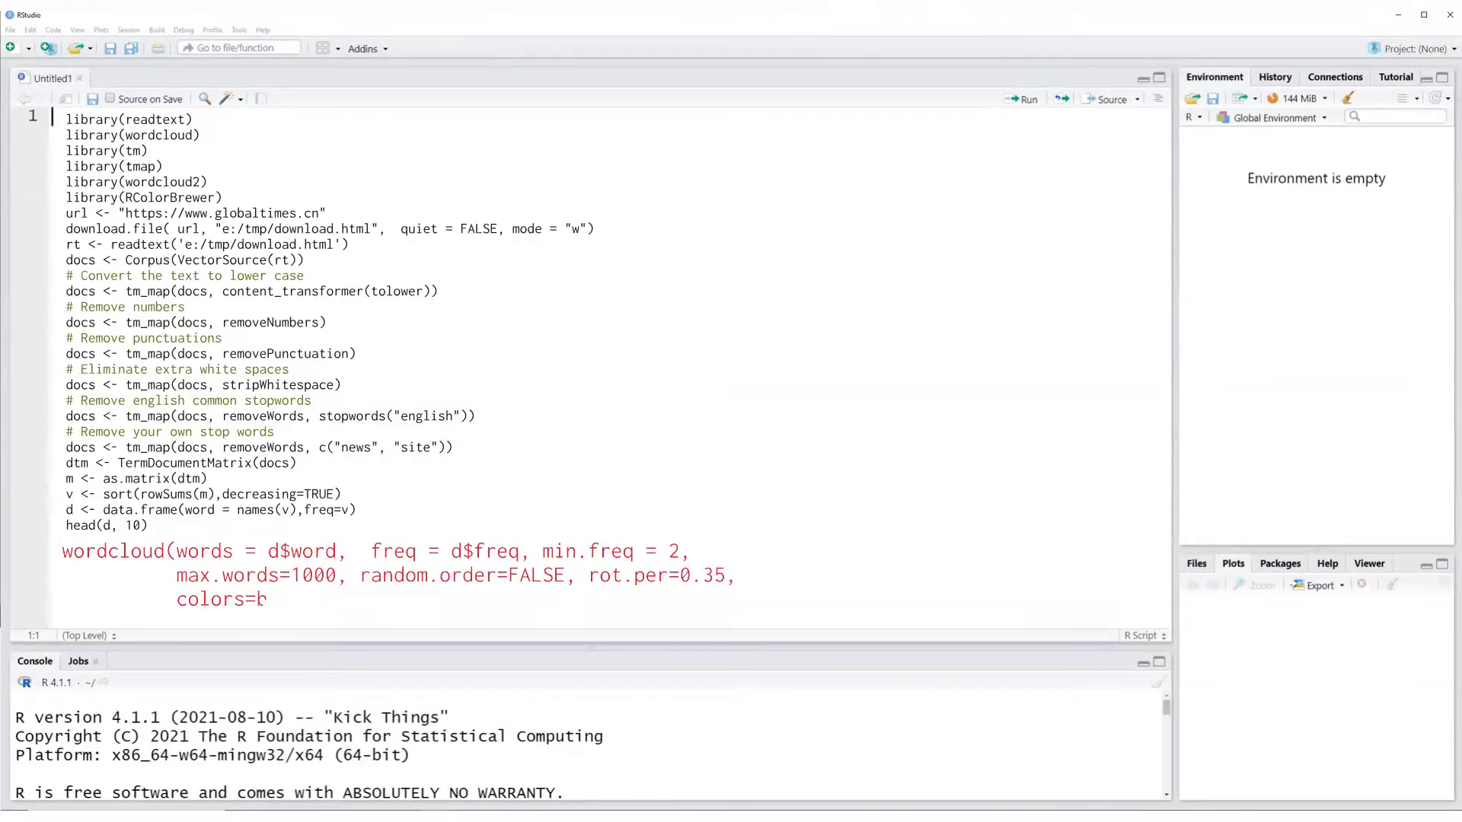
pyautogui.write('rewer.pal(8, "D')
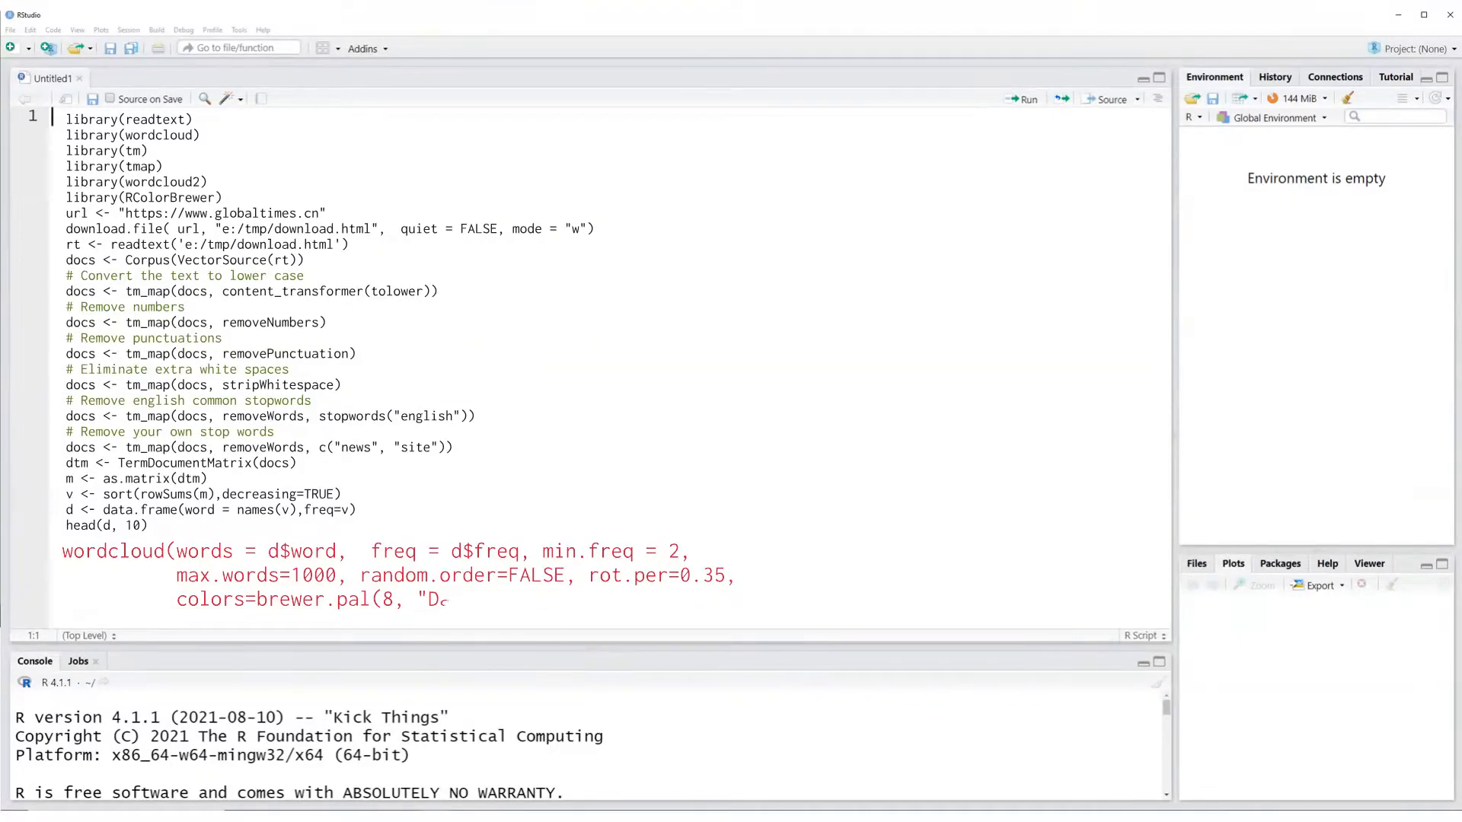
pyautogui.write('ark2"))')
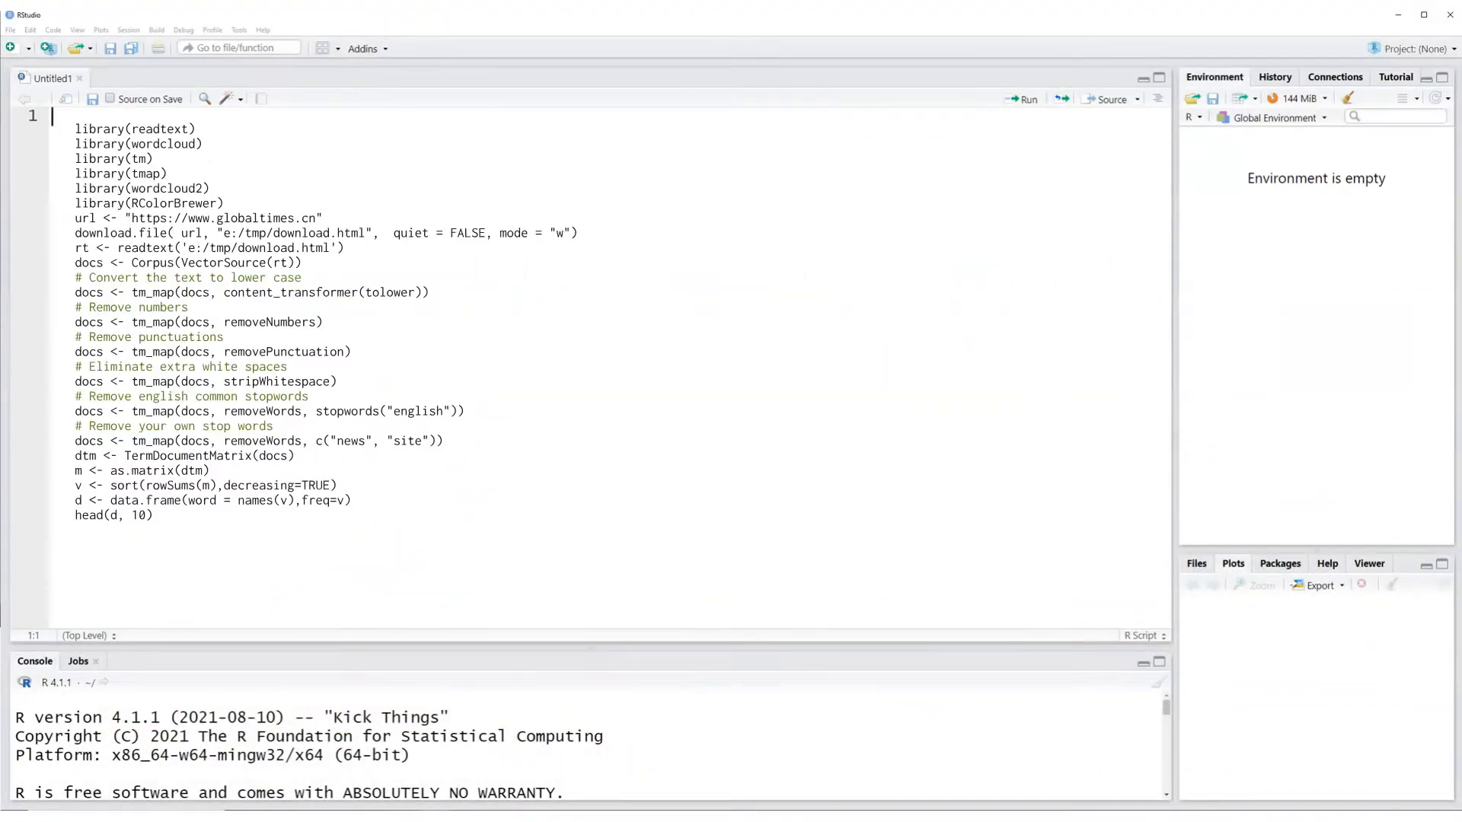
pyautogui.write('wordcloud2(d,')
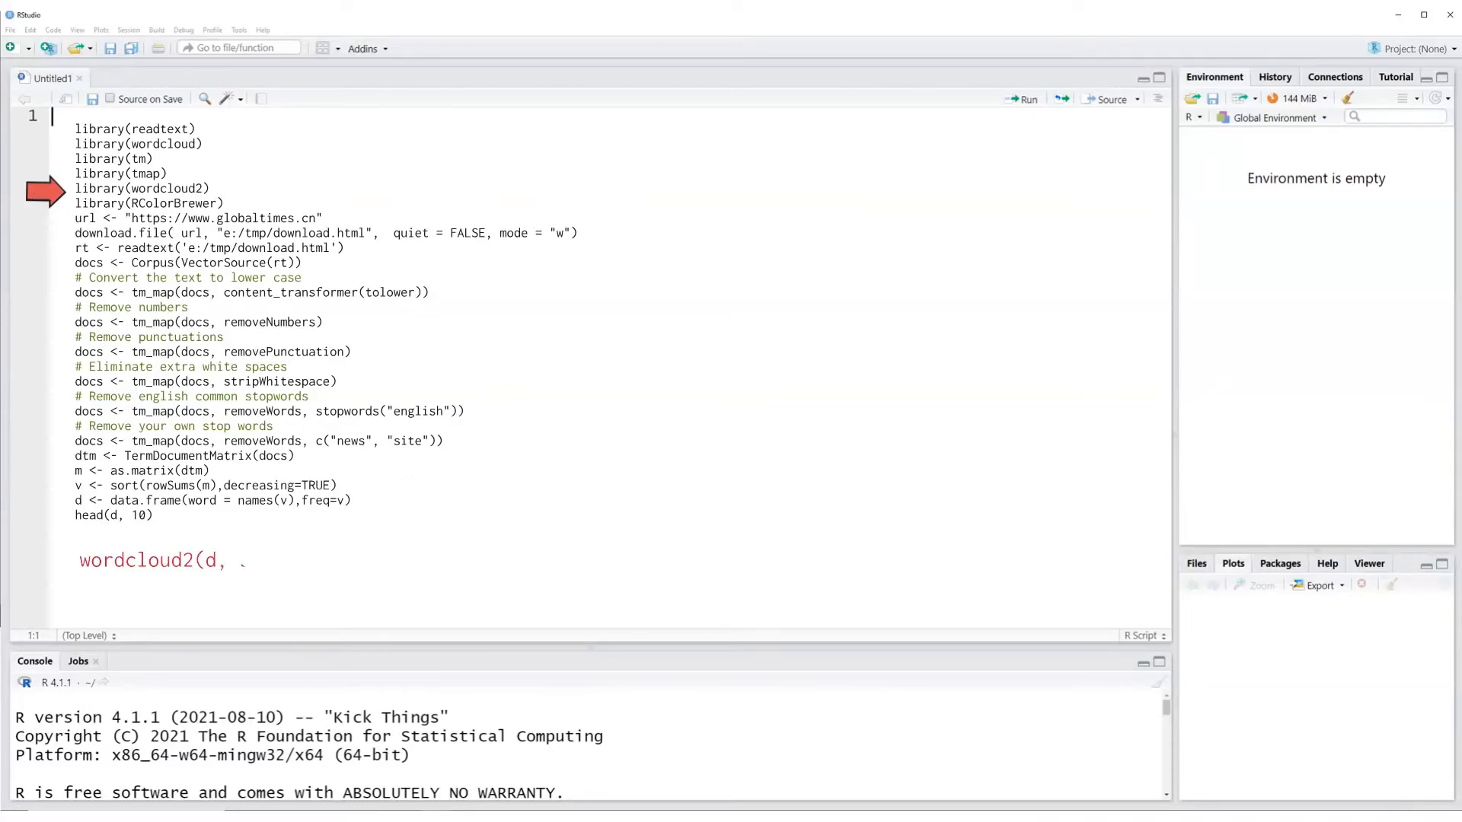
pyautogui.write('size=1.6)')
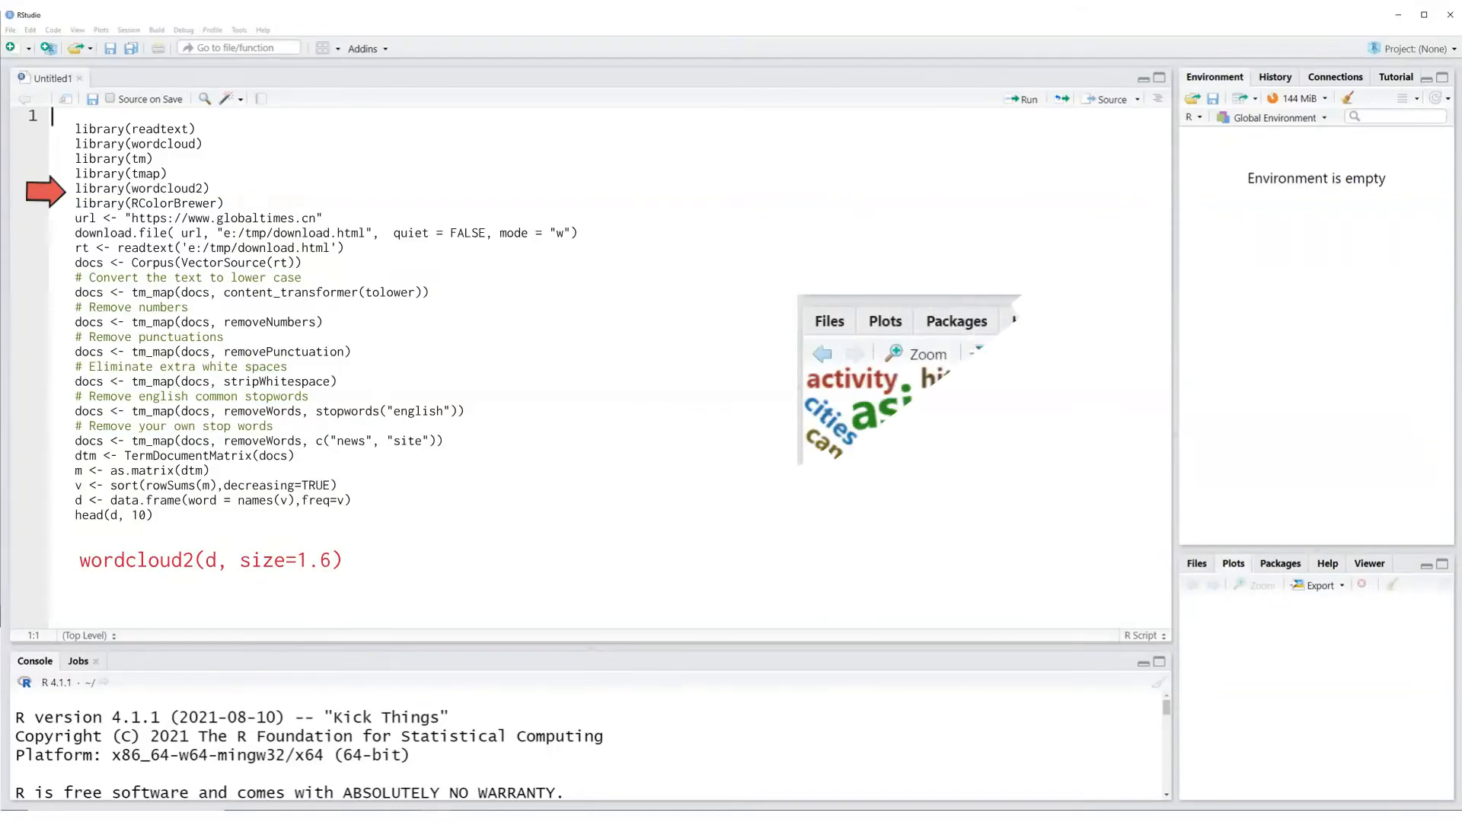